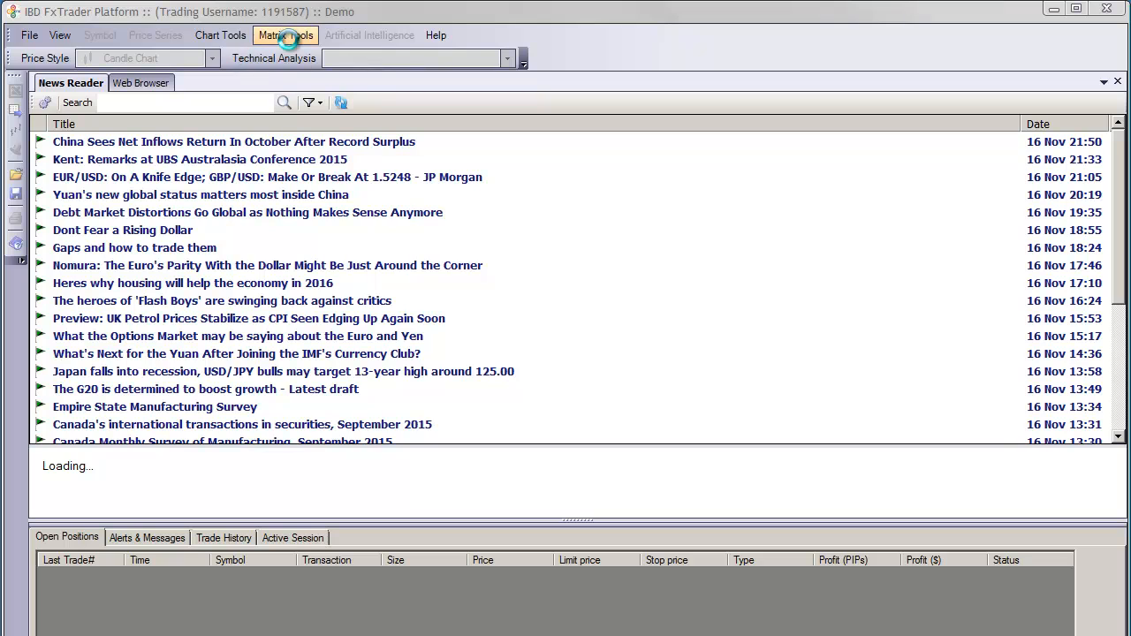
- Create a new EUR/USD price matrix from Matrix Tools
{"action": "left_click", "coordinate": [285, 35]}
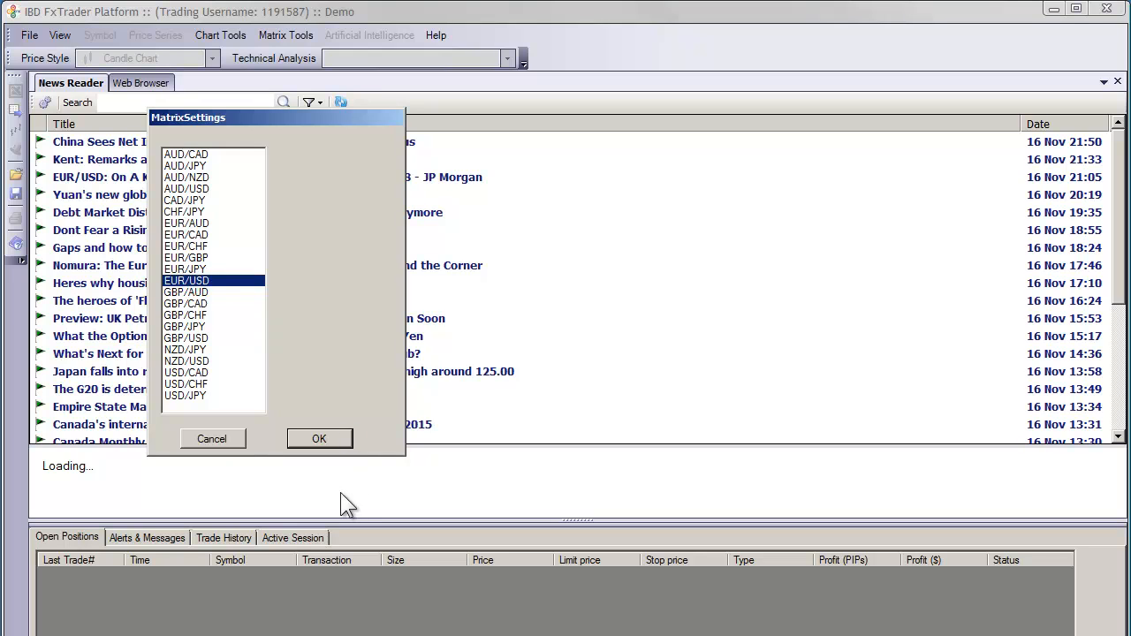
{"action": "left_click", "coordinate": [318, 438]}
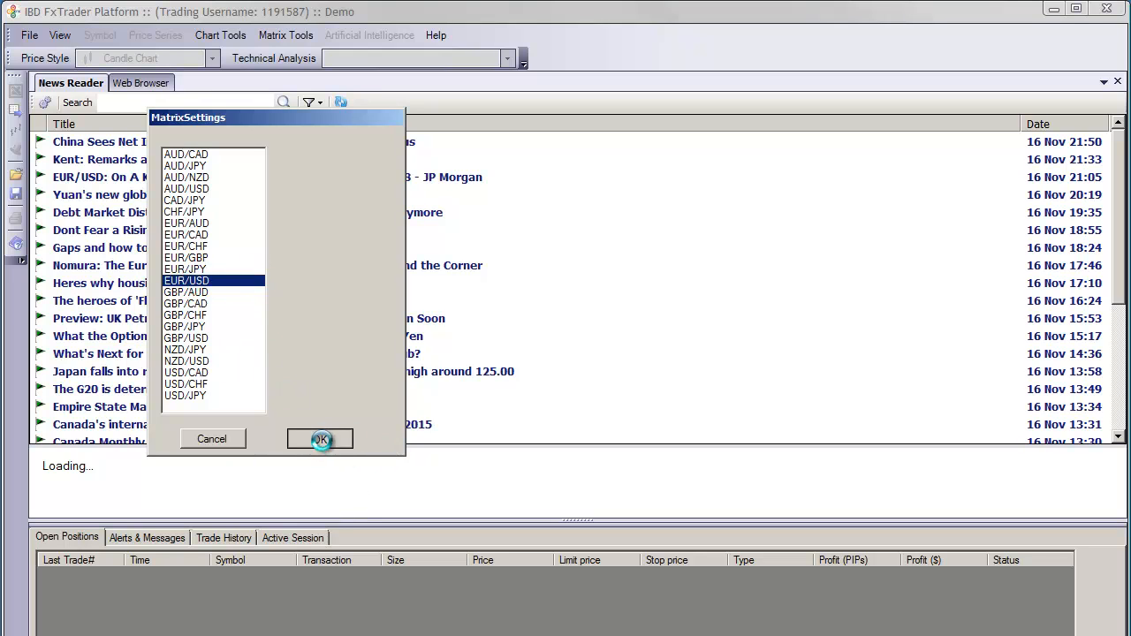
{"action": "left_click", "coordinate": [320, 439]}
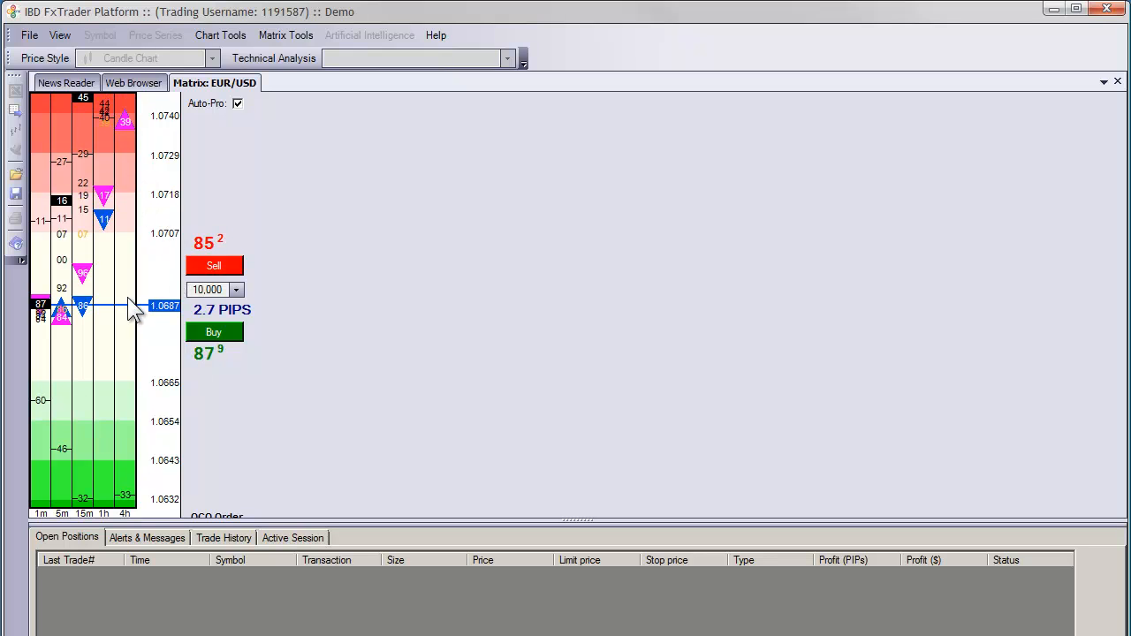
- Pop the active EUR/USD matrix out into its own floating window
{"action": "left_click", "coordinate": [286, 35]}
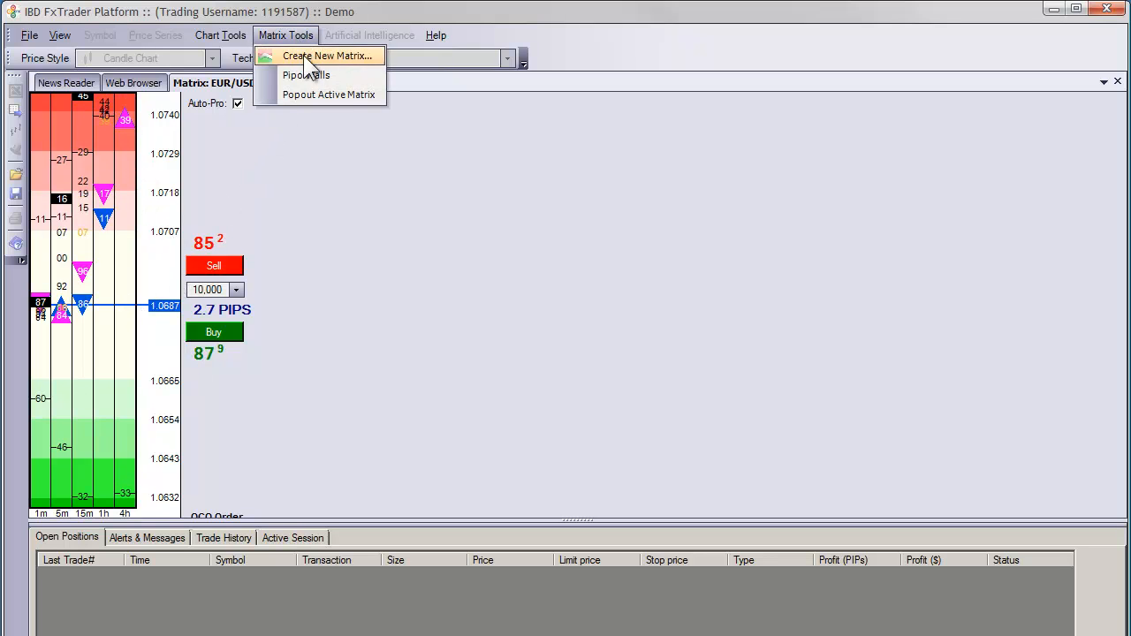
{"action": "left_click", "coordinate": [327, 55]}
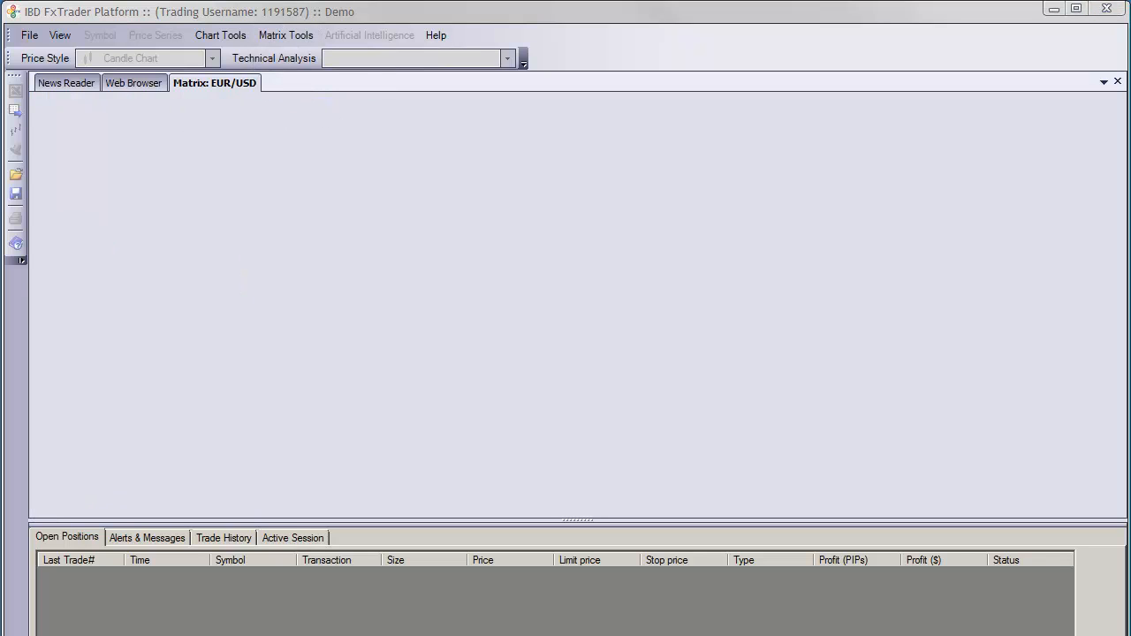
{"action": "left_click", "coordinate": [214, 83]}
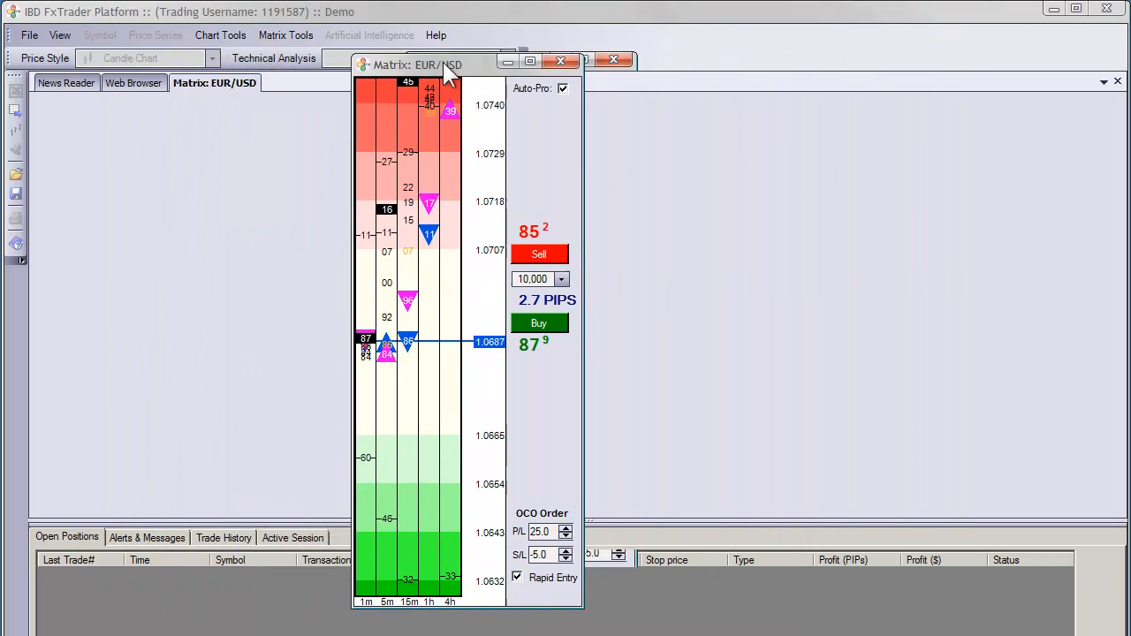
- Place the EUR/USD matrix top-left and move the main platform window to the lower right
{"action": "left_click_drag", "start_coordinate": [425, 64], "coordinate": [852, 43]}
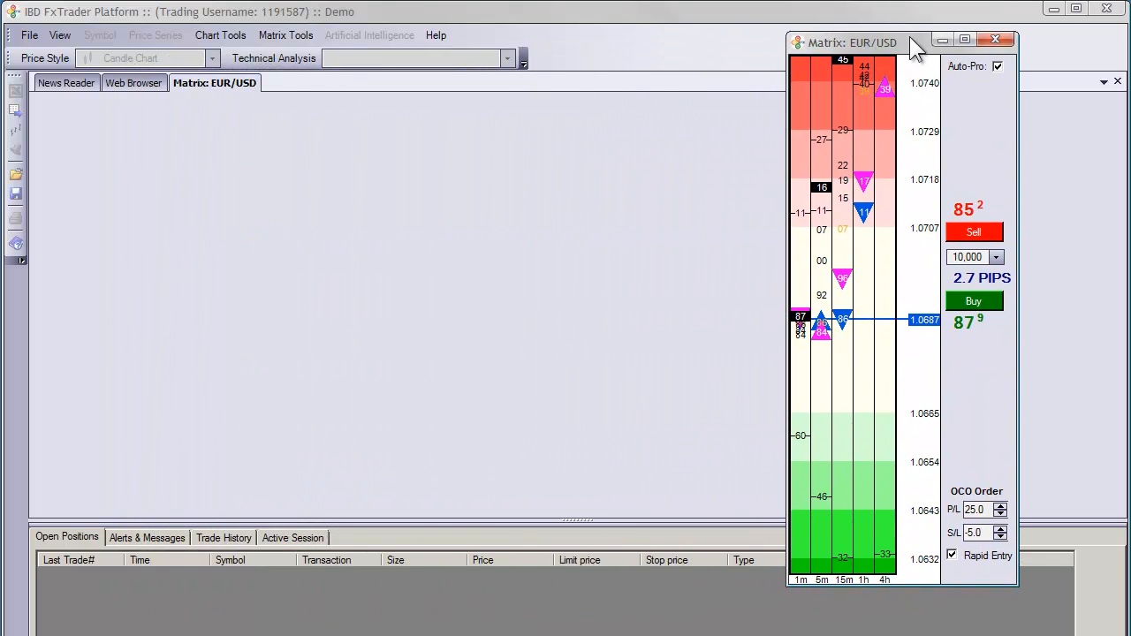
{"action": "left_click", "coordinate": [998, 39]}
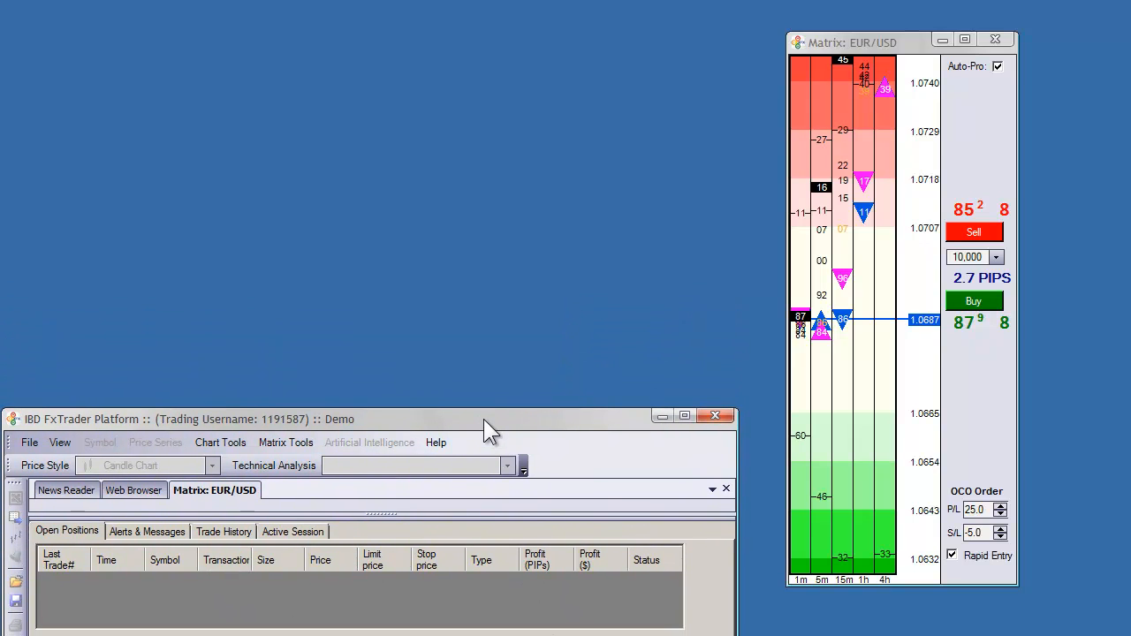
{"action": "left_click_drag", "start_coordinate": [852, 42], "coordinate": [61, 16]}
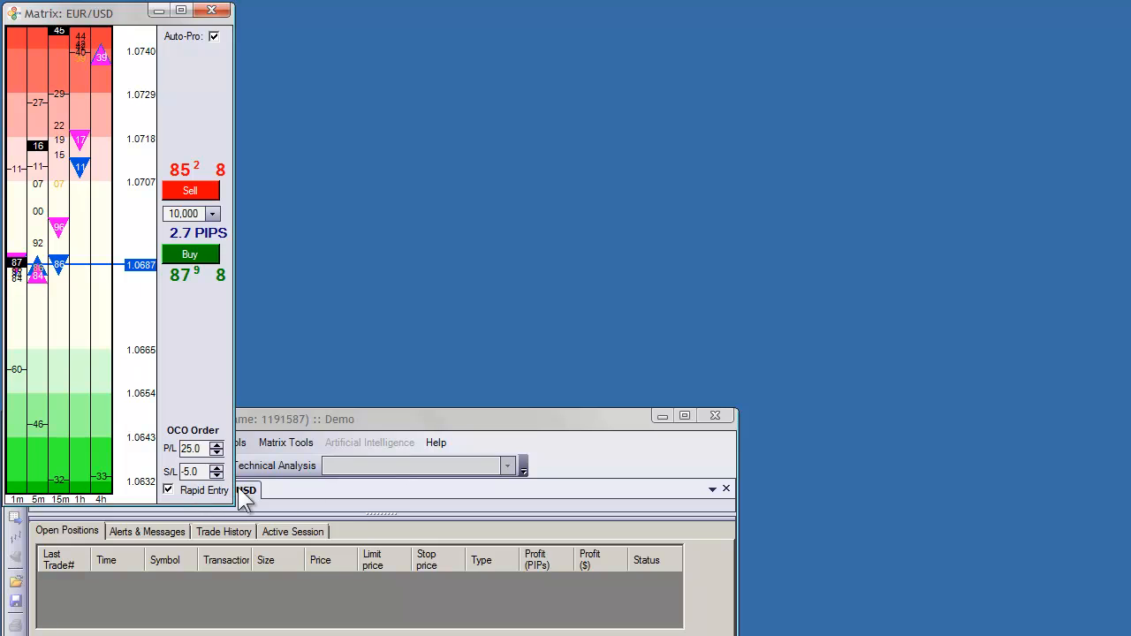
{"action": "left_click", "coordinate": [683, 455]}
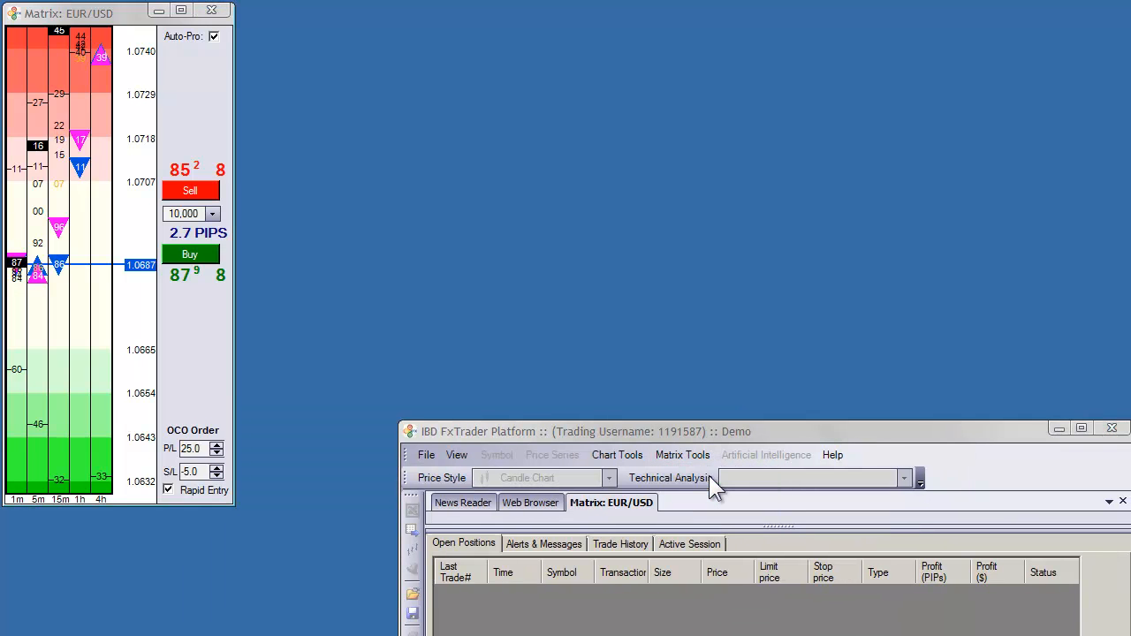
- Create a GBP/USD matrix, pop it out and place it beside the EUR/USD window
{"action": "left_click", "coordinate": [682, 455]}
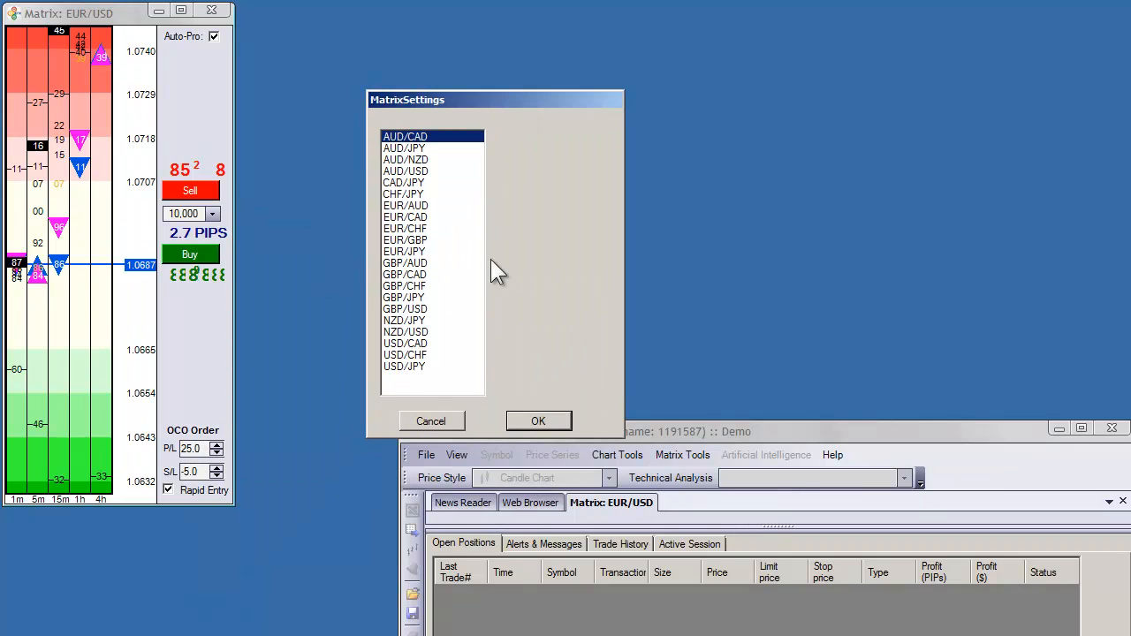
{"action": "mouse_move", "coordinate": [421, 345]}
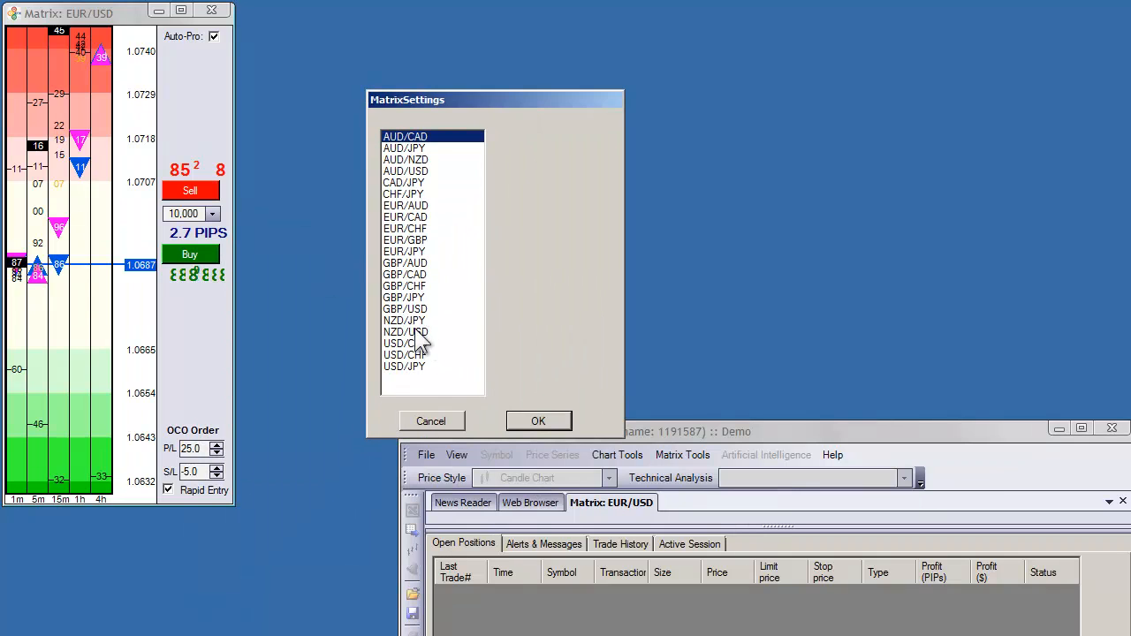
{"action": "left_click", "coordinate": [537, 421]}
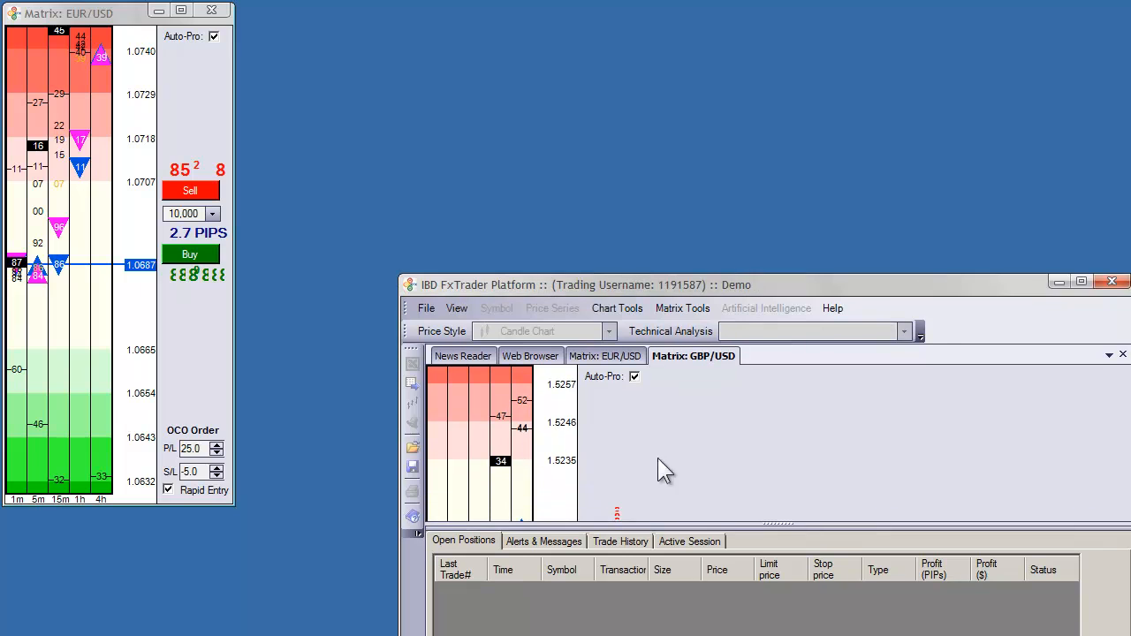
{"action": "left_click", "coordinate": [683, 307]}
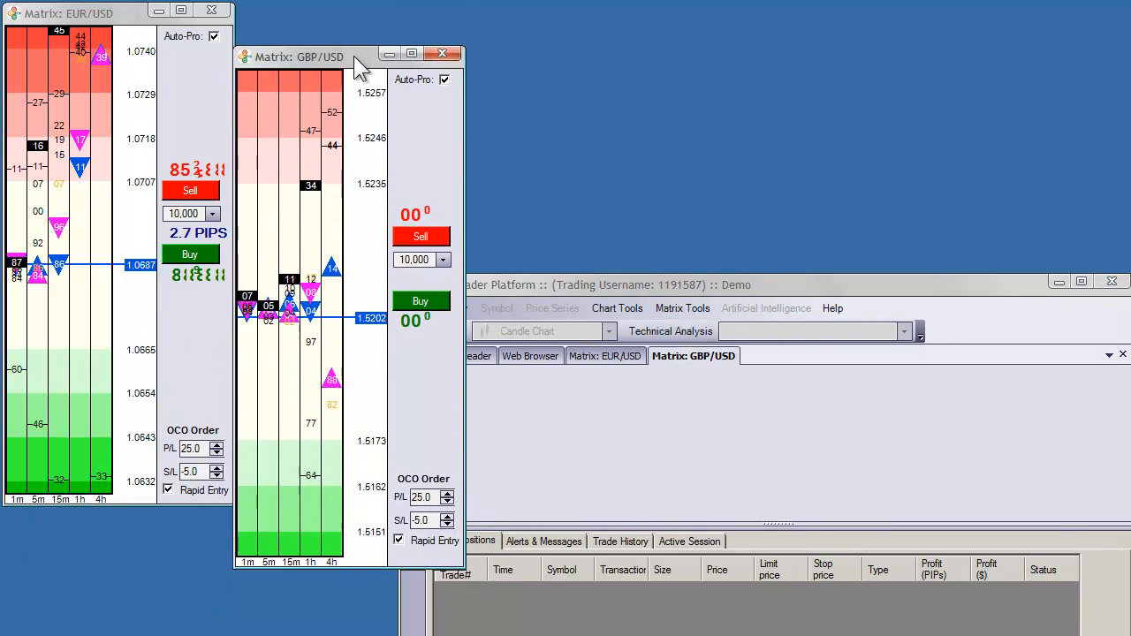
{"action": "left_click_drag", "start_coordinate": [300, 55], "coordinate": [300, 10]}
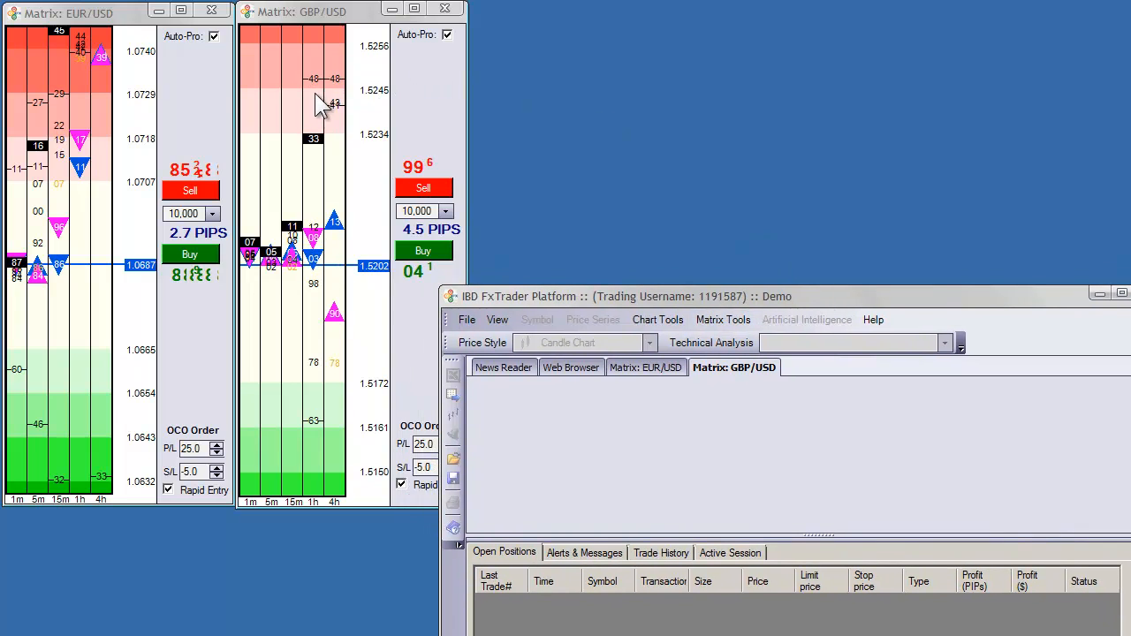
{"action": "mouse_move", "coordinate": [318, 92]}
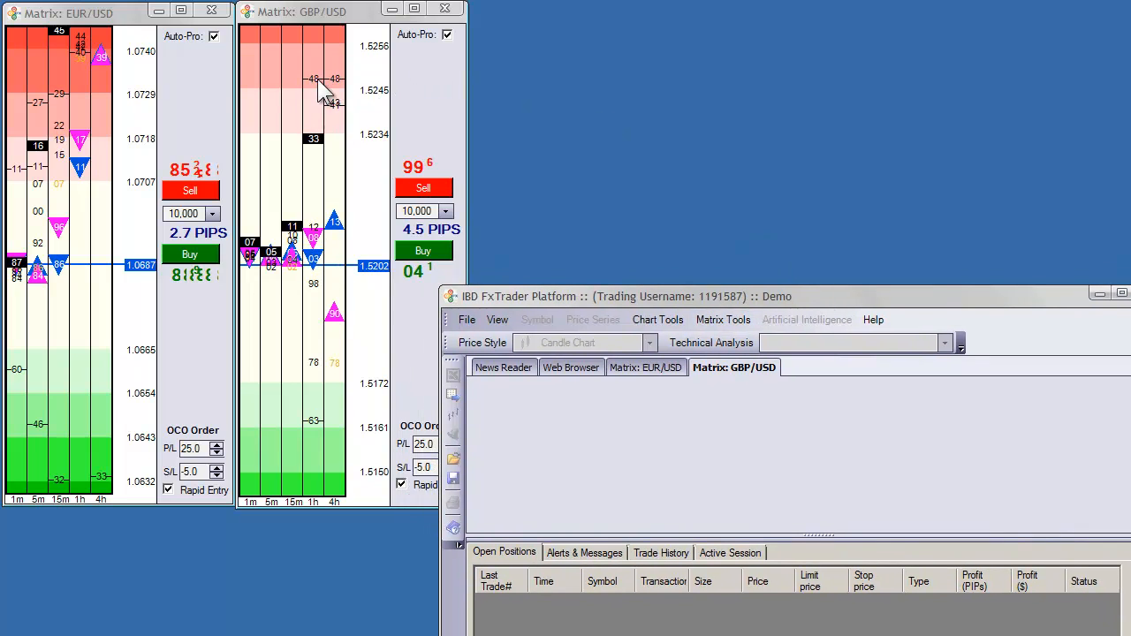
{"action": "mouse_move", "coordinate": [193, 208]}
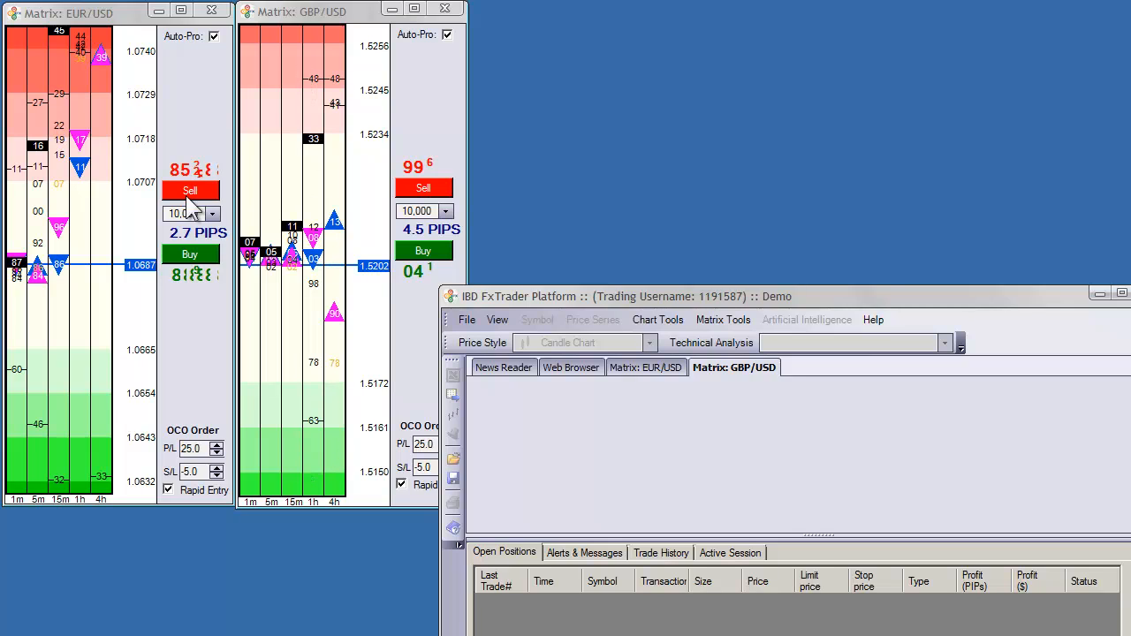
{"action": "mouse_move", "coordinate": [663, 432]}
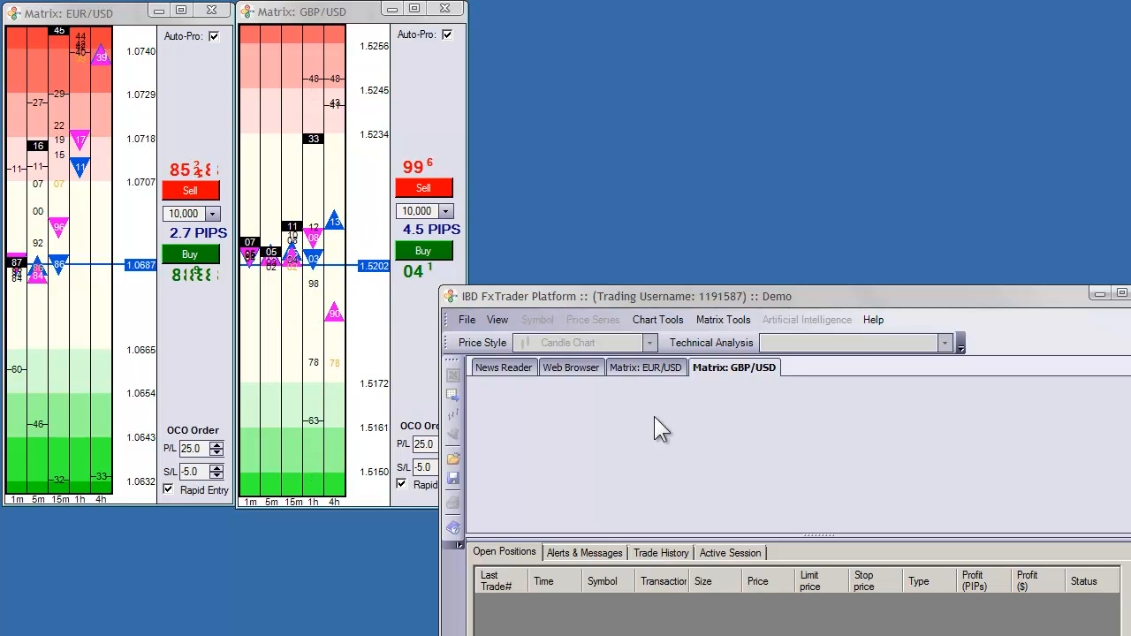
{"action": "mouse_move", "coordinate": [627, 446]}
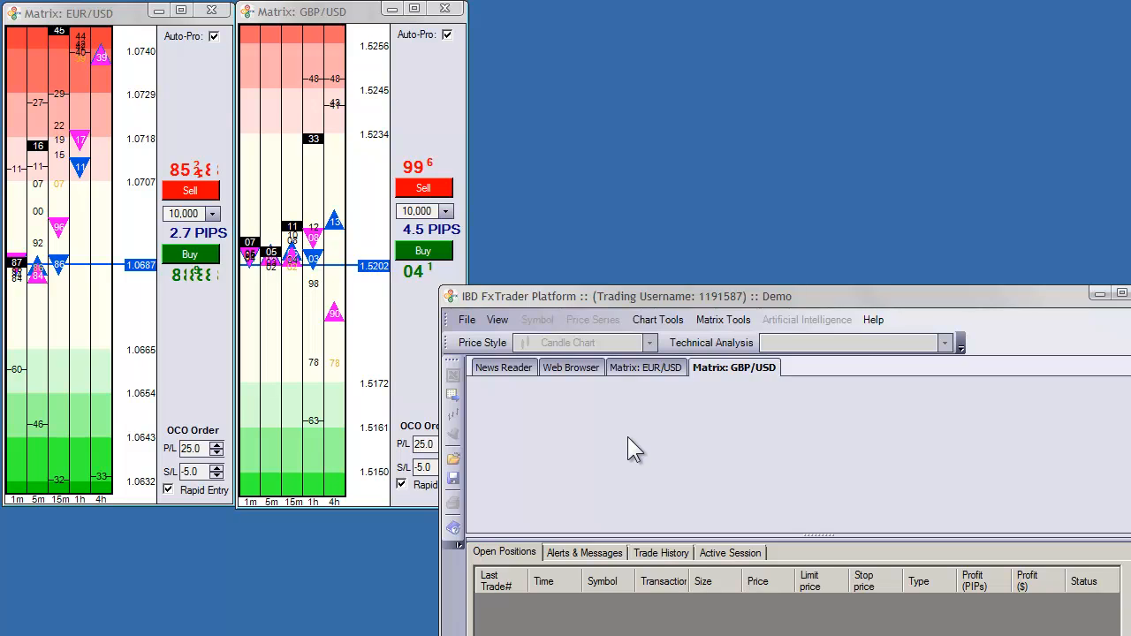
{"action": "left_click", "coordinate": [721, 319]}
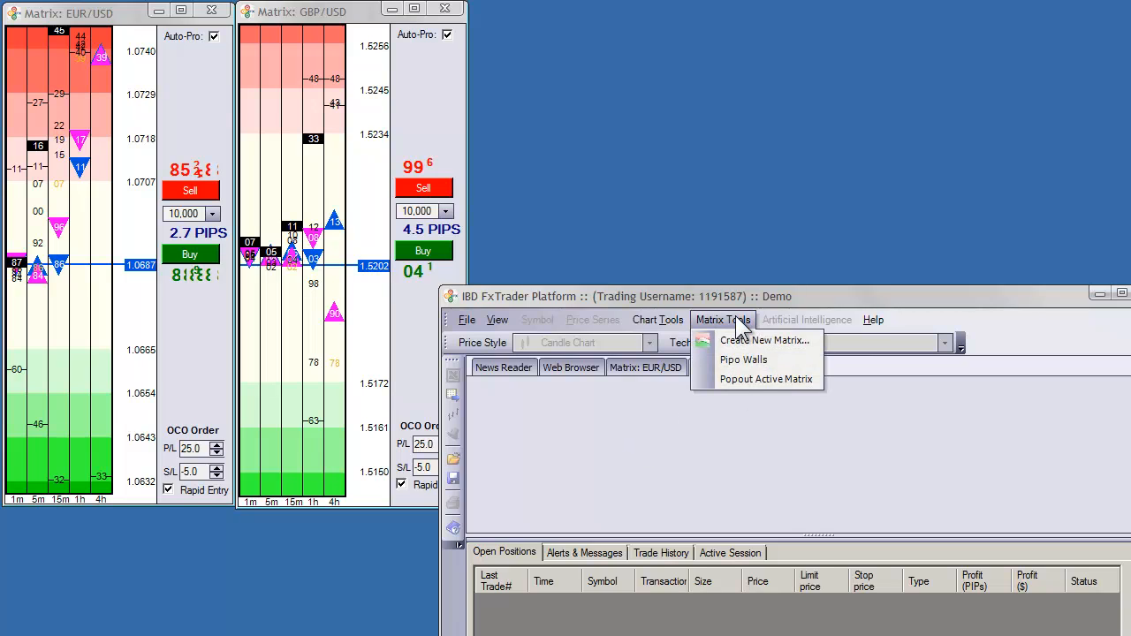
{"action": "mouse_move", "coordinate": [743, 361]}
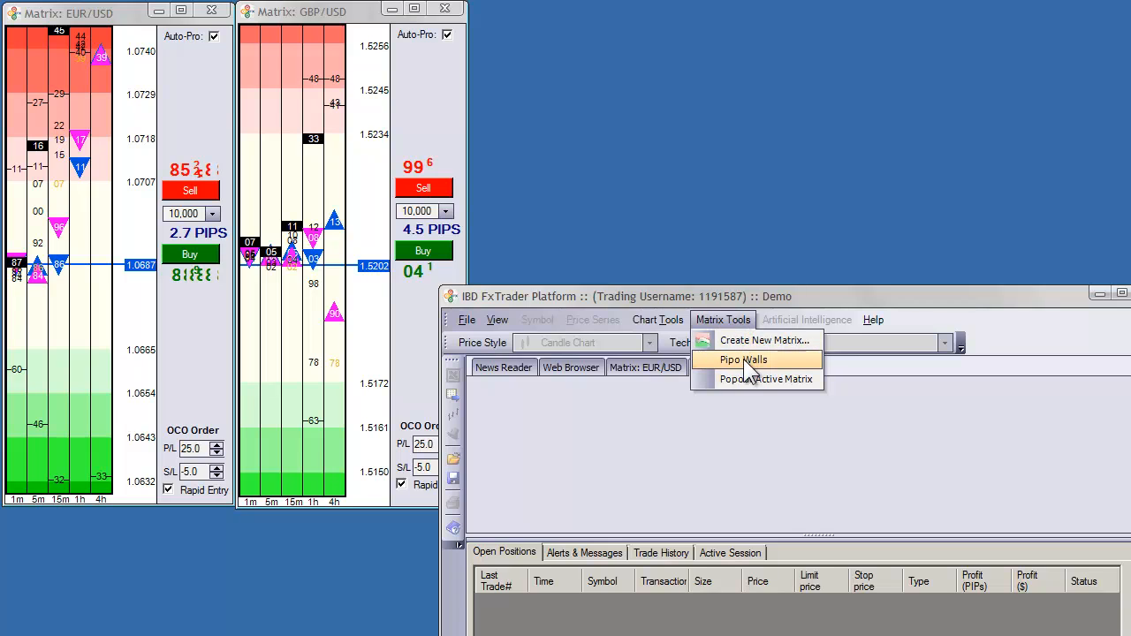
{"action": "left_click", "coordinate": [743, 360]}
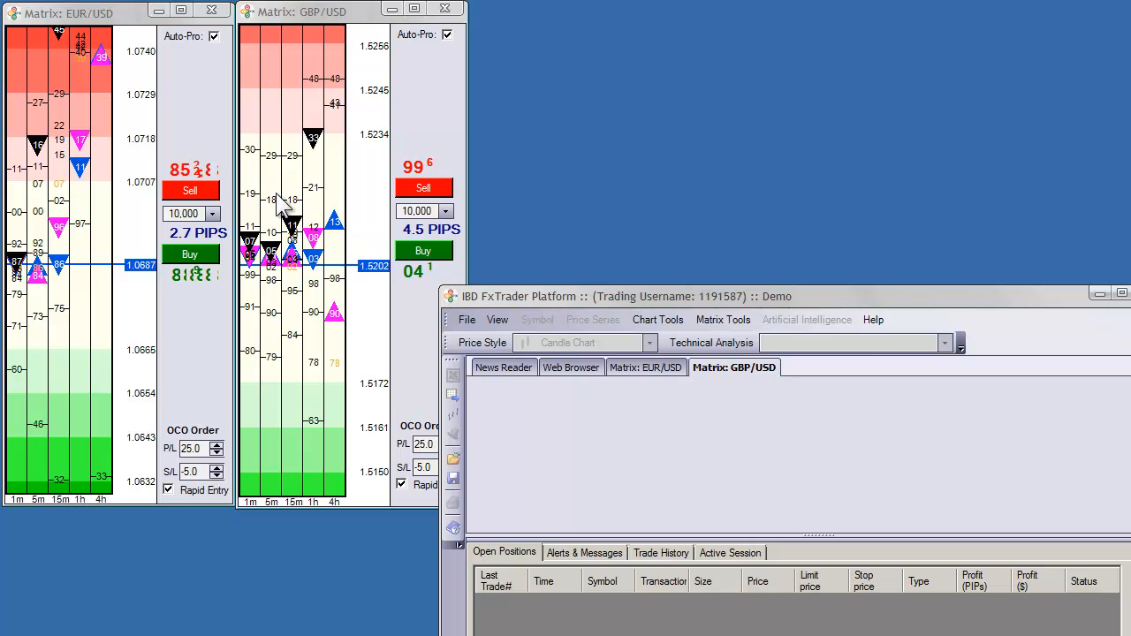
{"action": "mouse_move", "coordinate": [317, 161]}
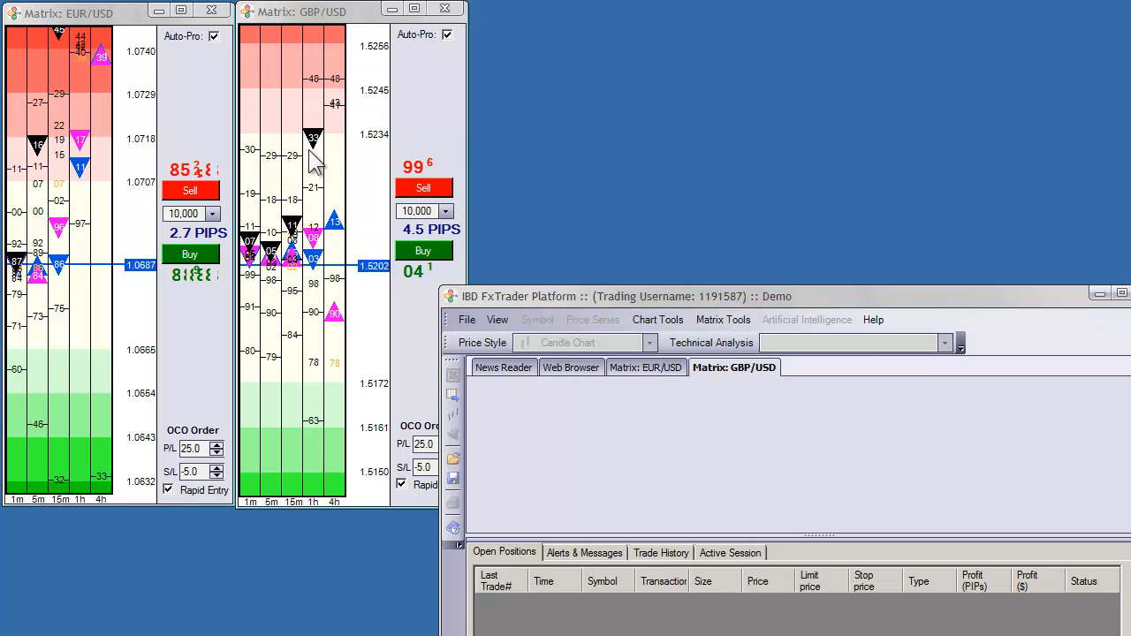
{"action": "mouse_move", "coordinate": [230, 318]}
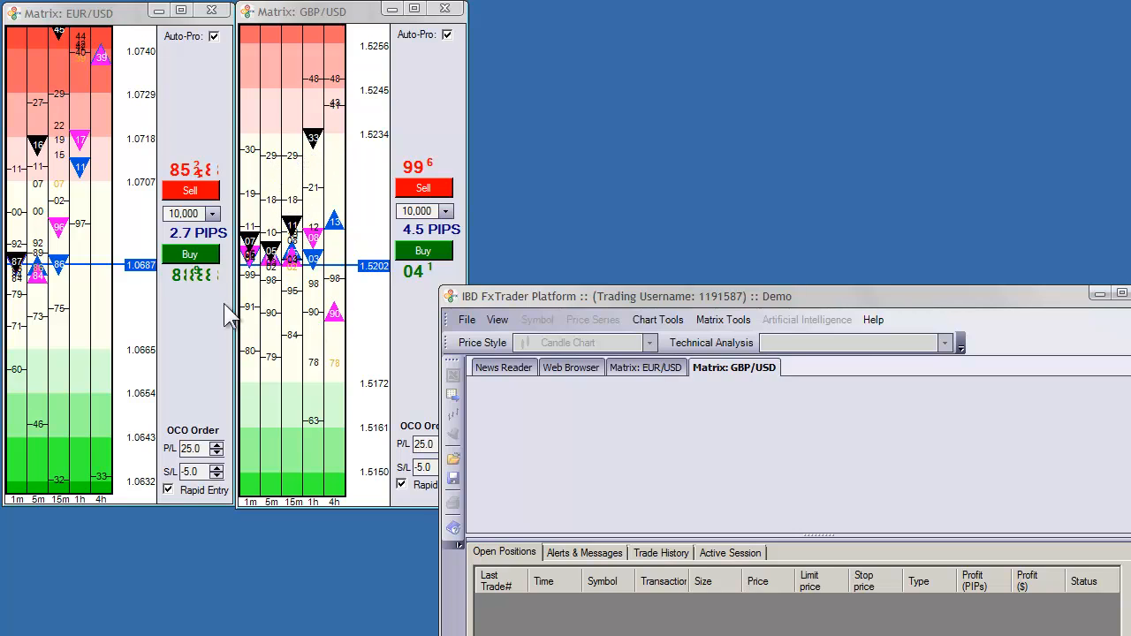
{"action": "mouse_move", "coordinate": [700, 414]}
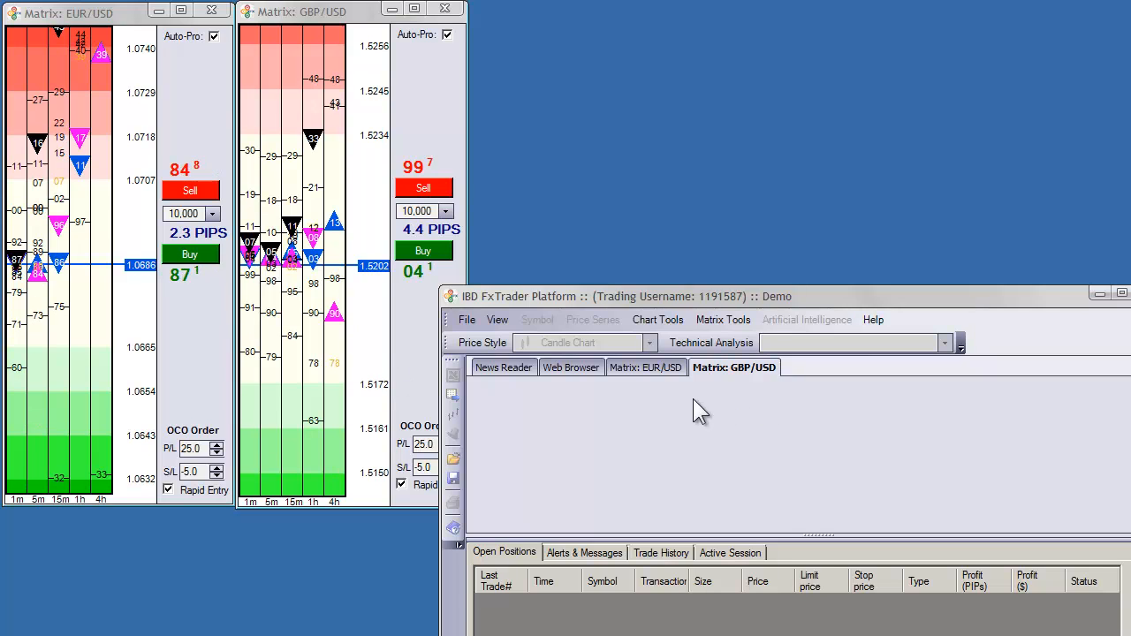
- Create a new EUR/USD chart with the 5 minute candle series
{"action": "left_click", "coordinate": [657, 318]}
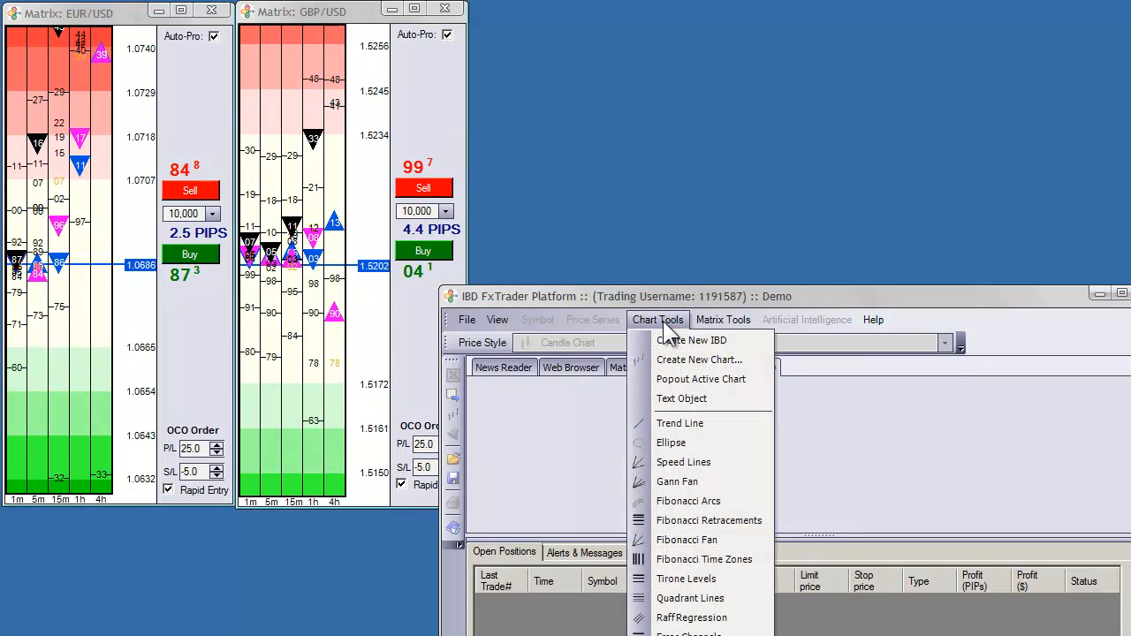
{"action": "mouse_move", "coordinate": [693, 339]}
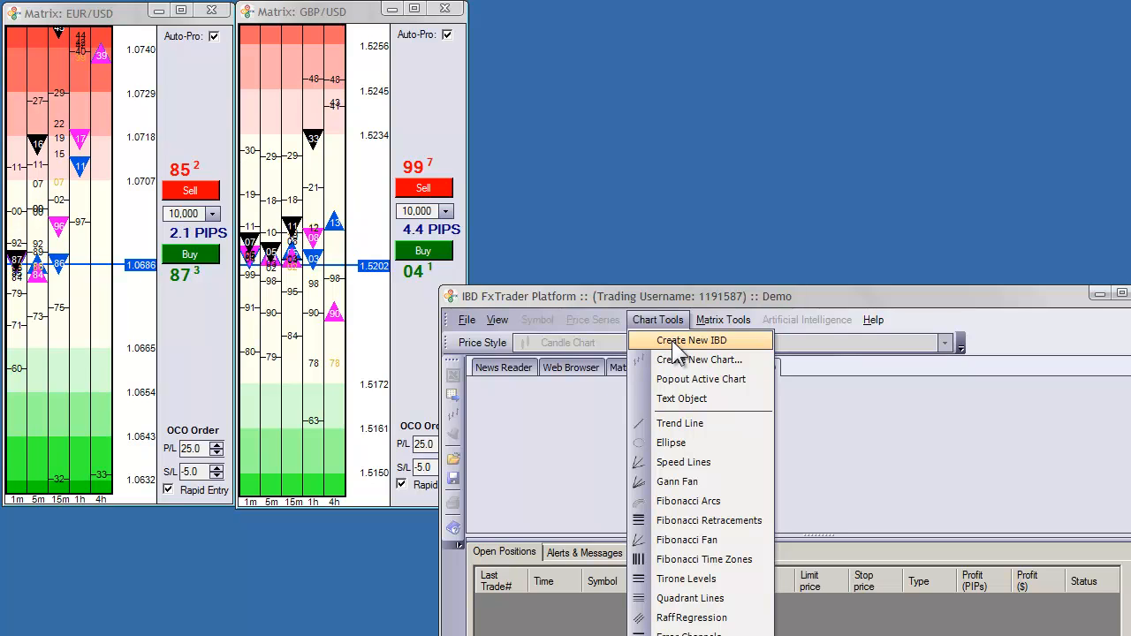
{"action": "mouse_move", "coordinate": [721, 357]}
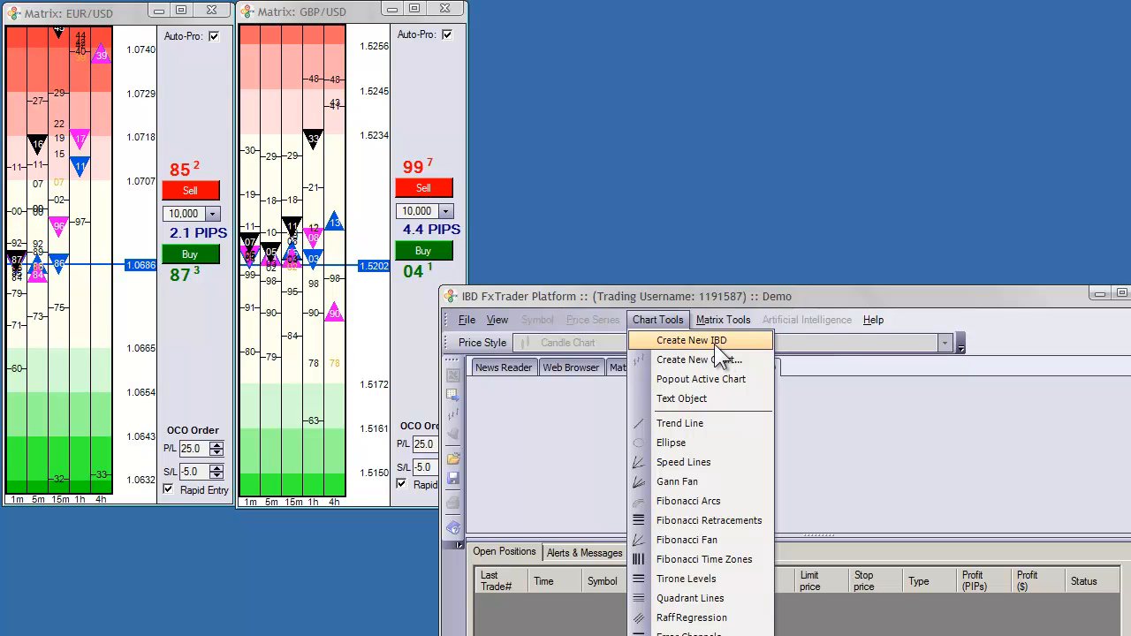
{"action": "mouse_move", "coordinate": [698, 361]}
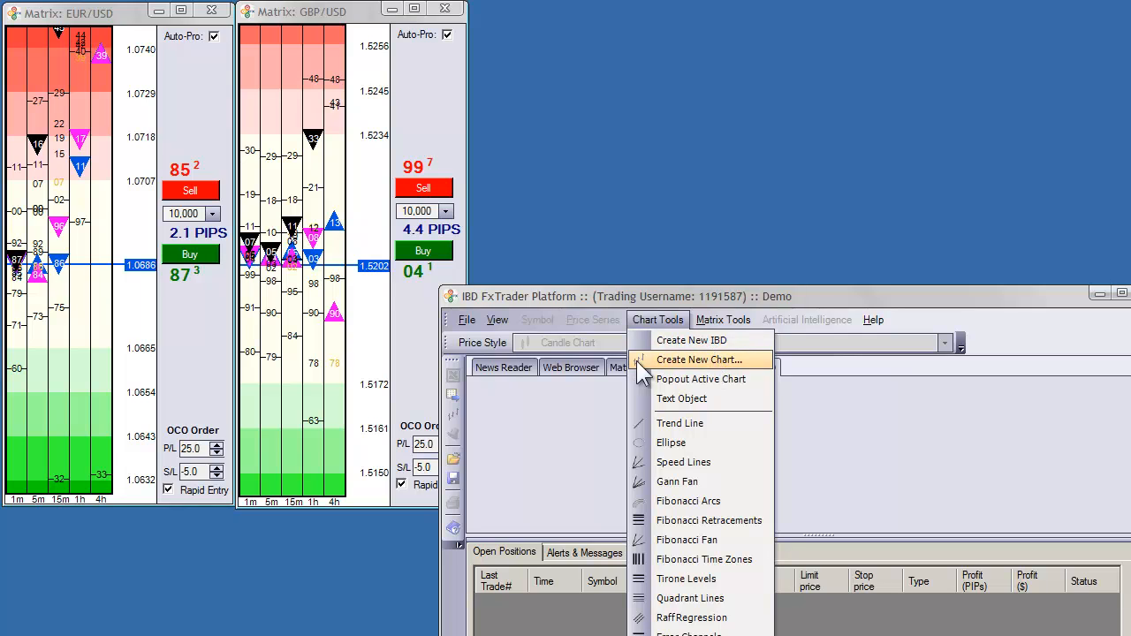
{"action": "mouse_move", "coordinate": [698, 397]}
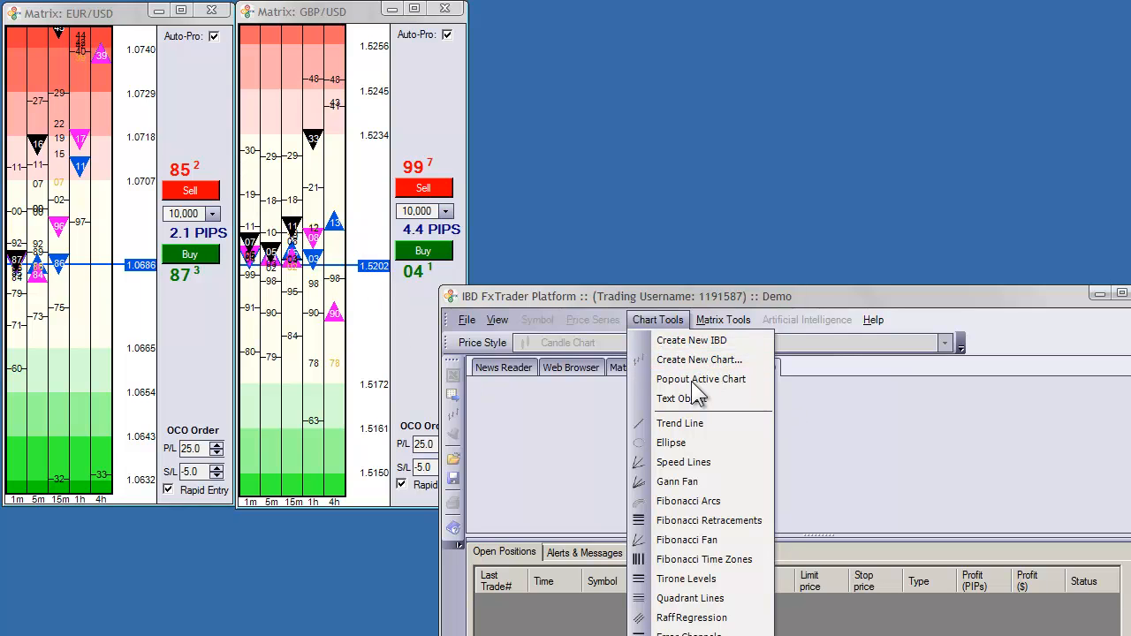
{"action": "mouse_move", "coordinate": [700, 340]}
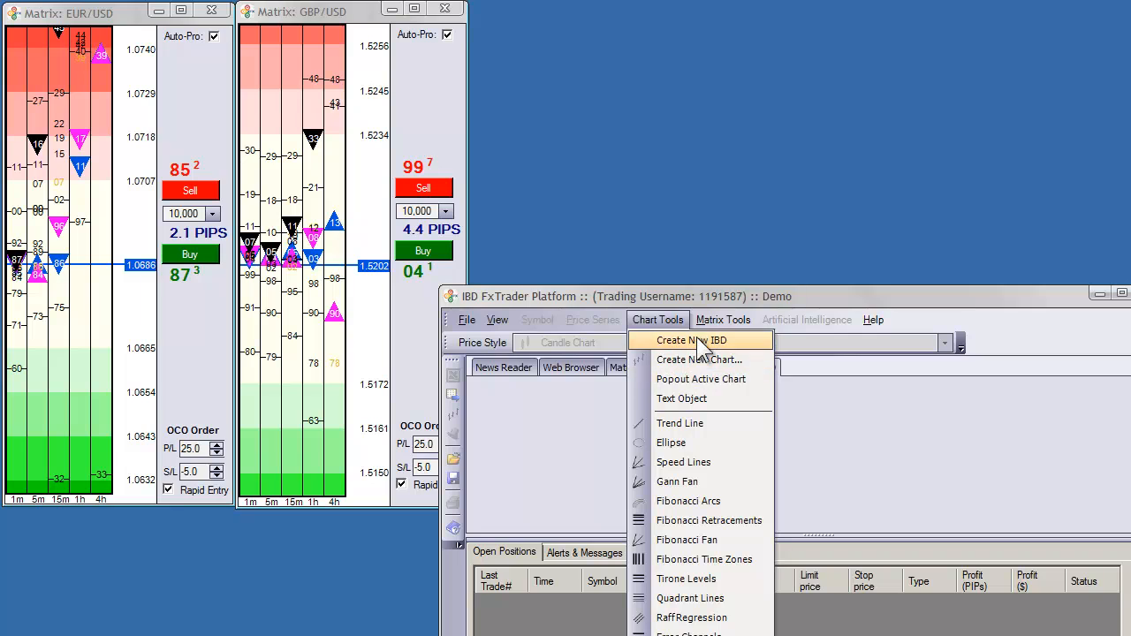
{"action": "left_click", "coordinate": [700, 359]}
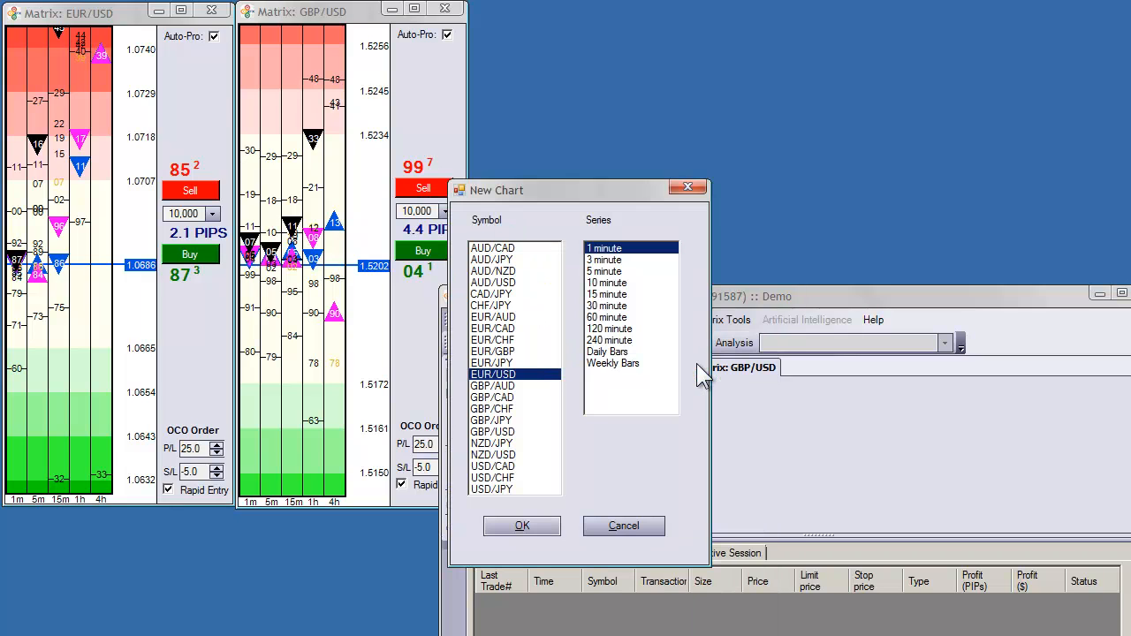
{"action": "mouse_move", "coordinate": [633, 310]}
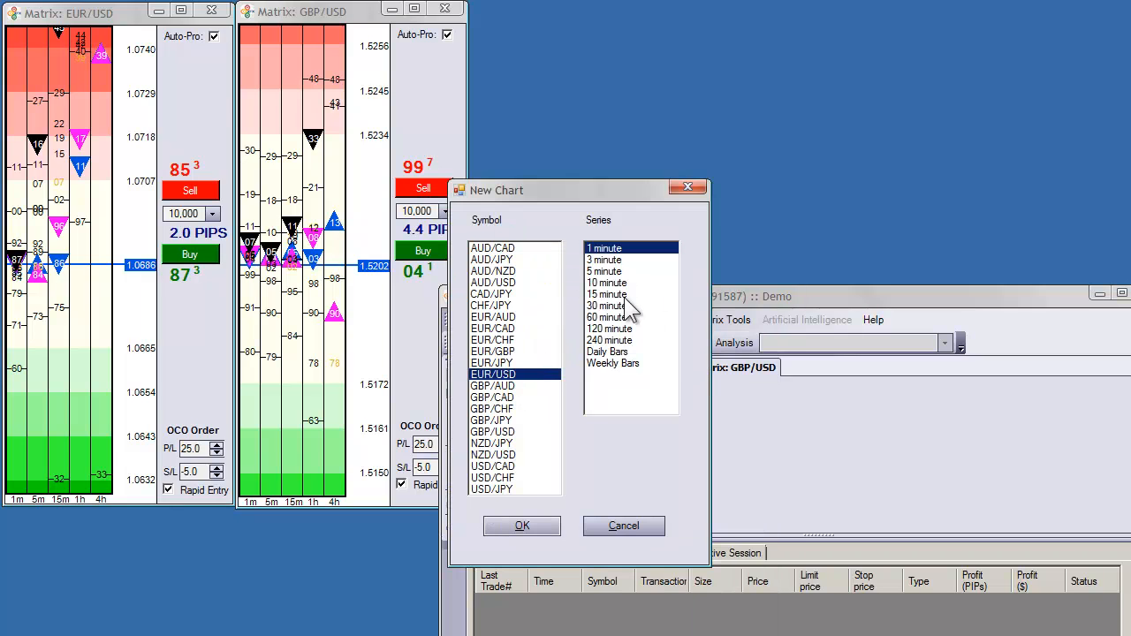
{"action": "left_click", "coordinate": [605, 272]}
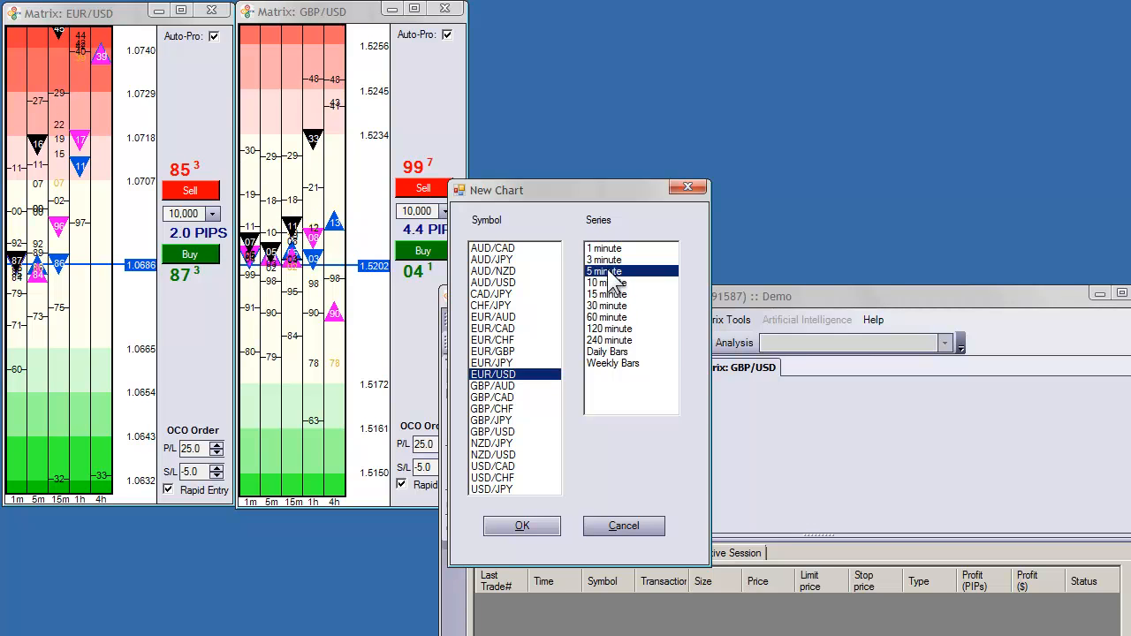
{"action": "left_click", "coordinate": [623, 525]}
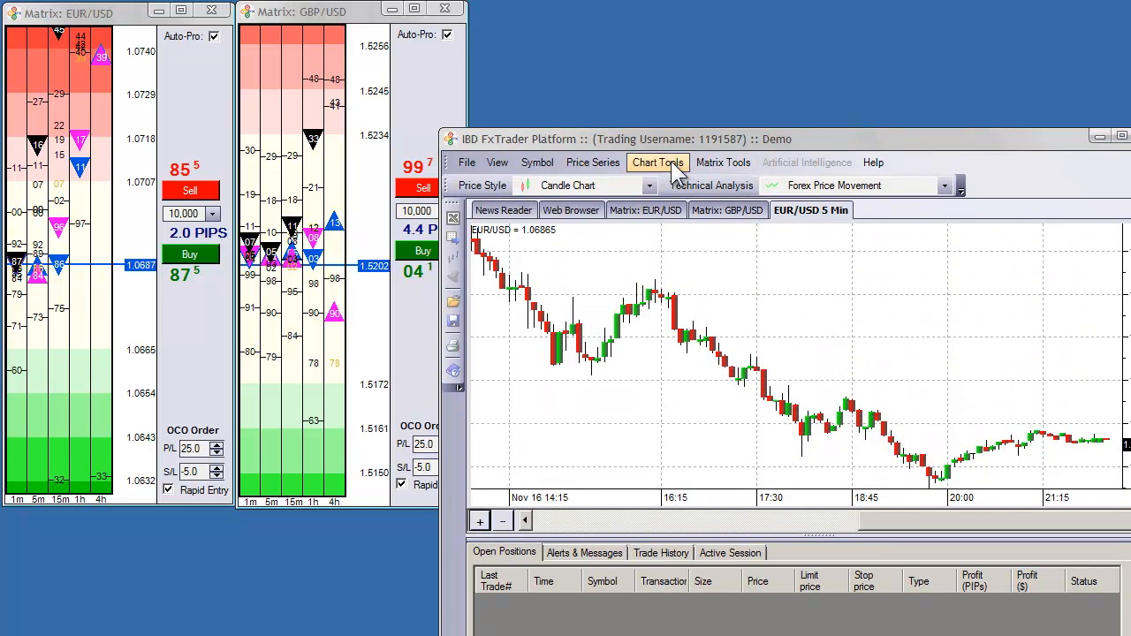
- Pop the EUR/USD 5 minute chart out into its own standalone window
{"action": "left_click", "coordinate": [658, 163]}
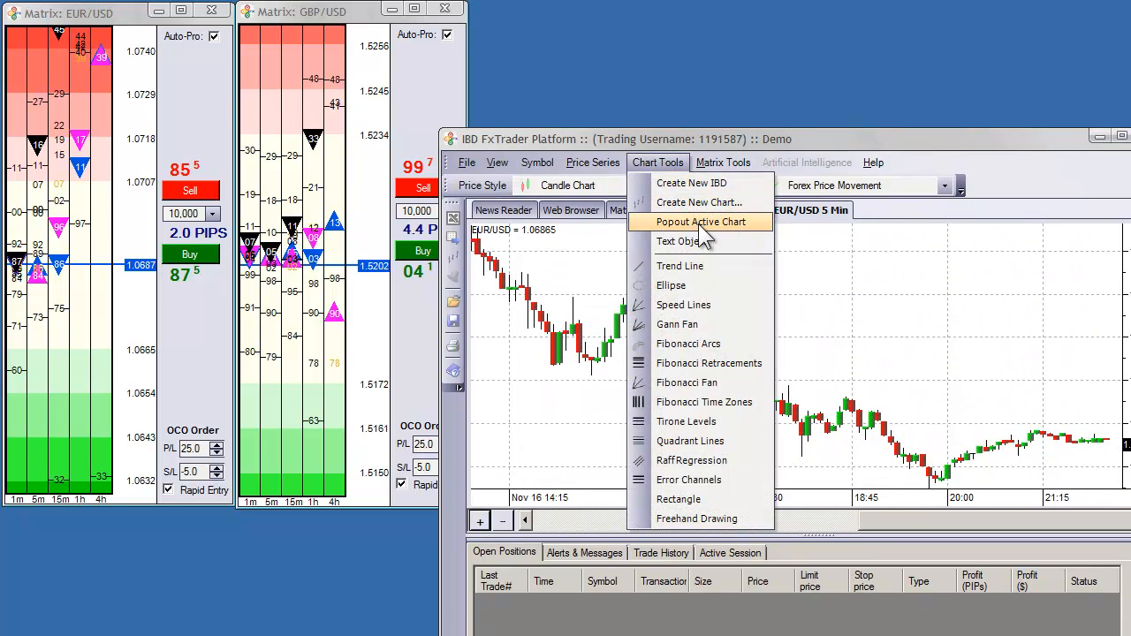
{"action": "left_click", "coordinate": [700, 222]}
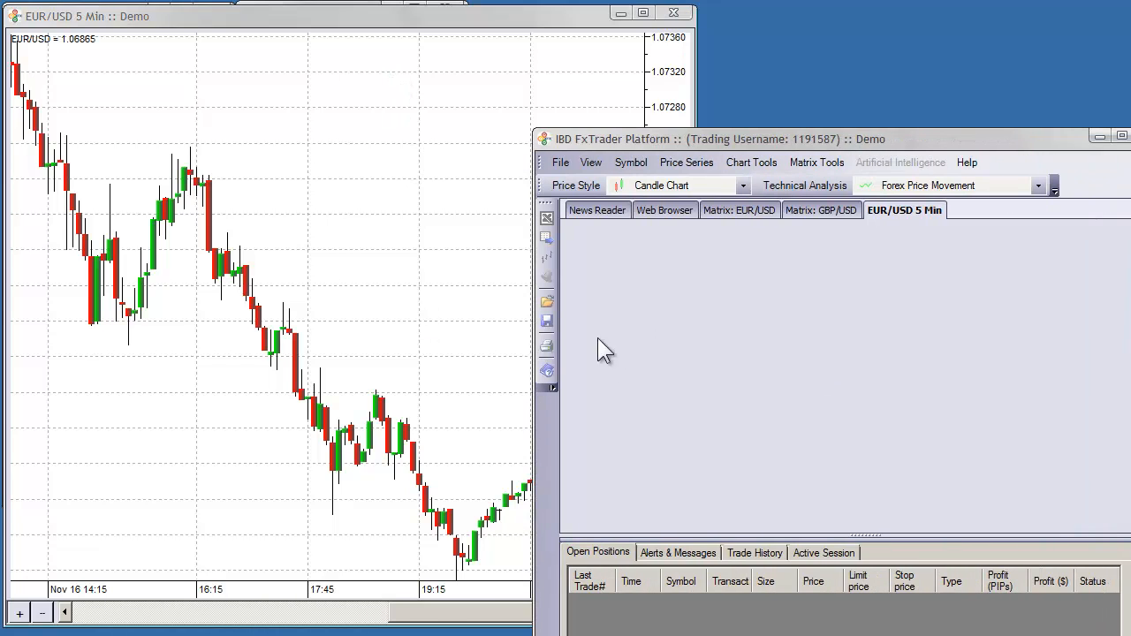
- Apply the Forex Price Movement colour zones from the Technical Analysis list
{"action": "left_click", "coordinate": [1039, 185]}
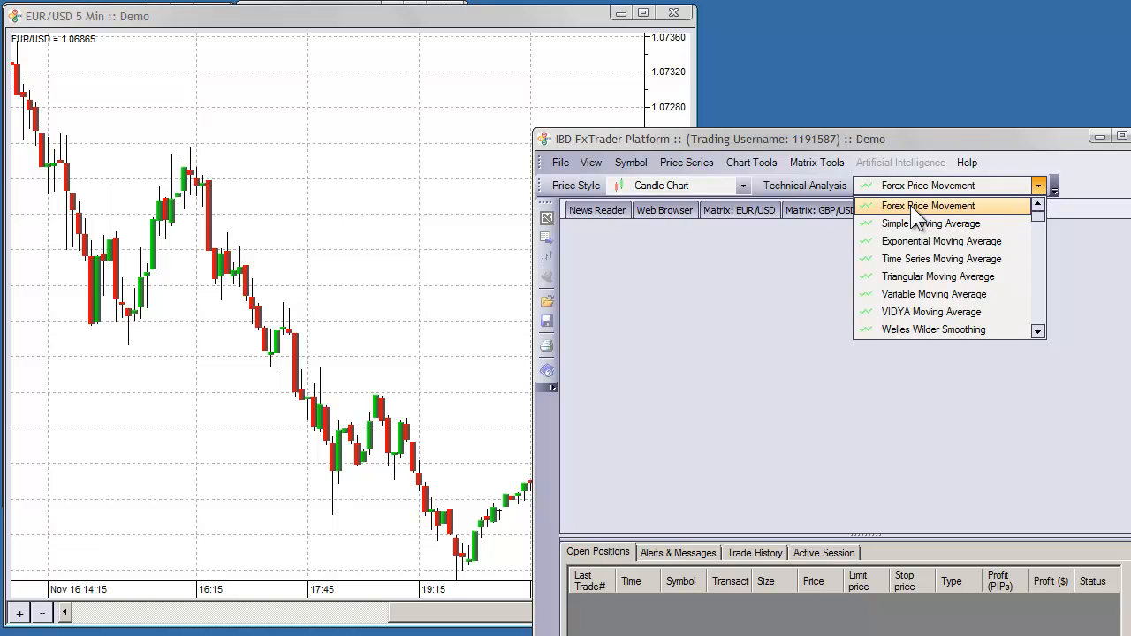
{"action": "left_click", "coordinate": [930, 205]}
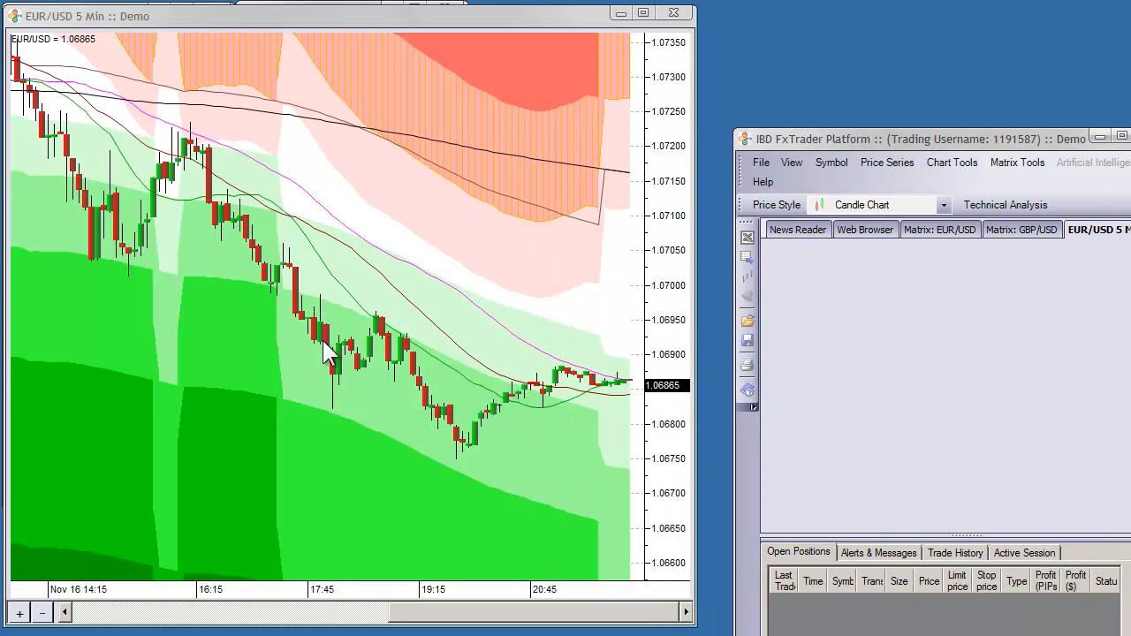
{"action": "mouse_move", "coordinate": [102, 274]}
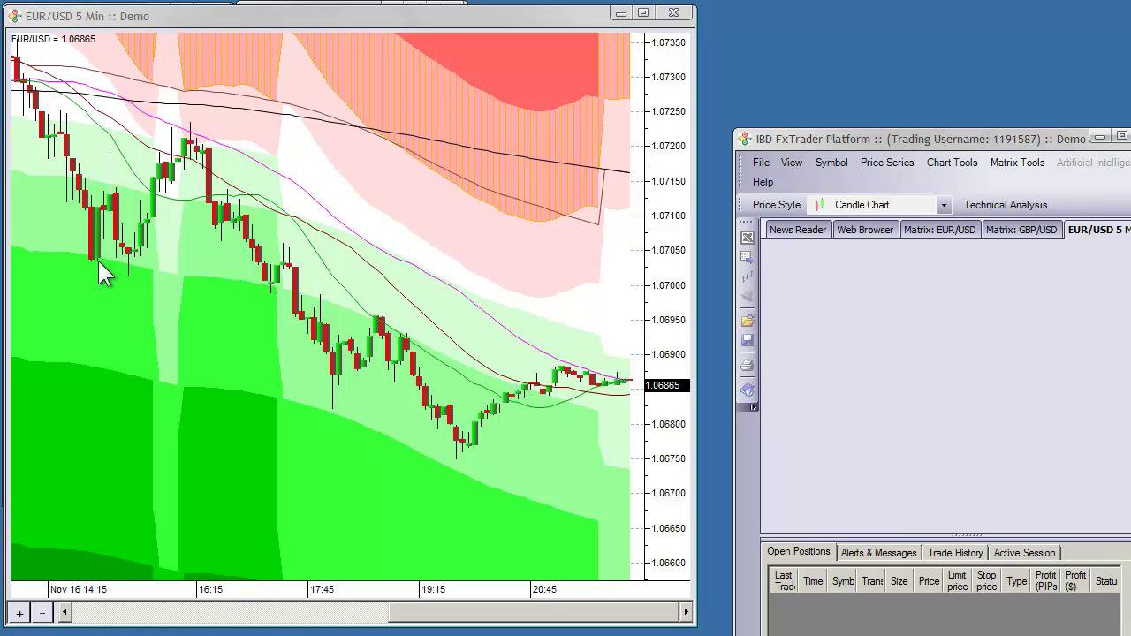
{"action": "mouse_move", "coordinate": [268, 262]}
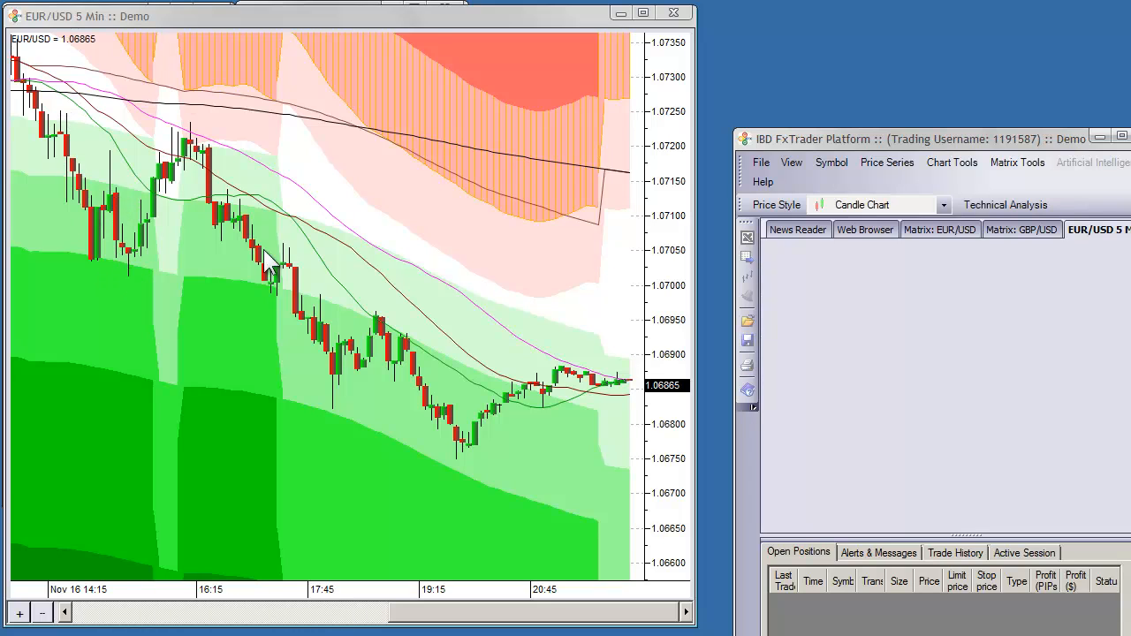
{"action": "mouse_move", "coordinate": [531, 520]}
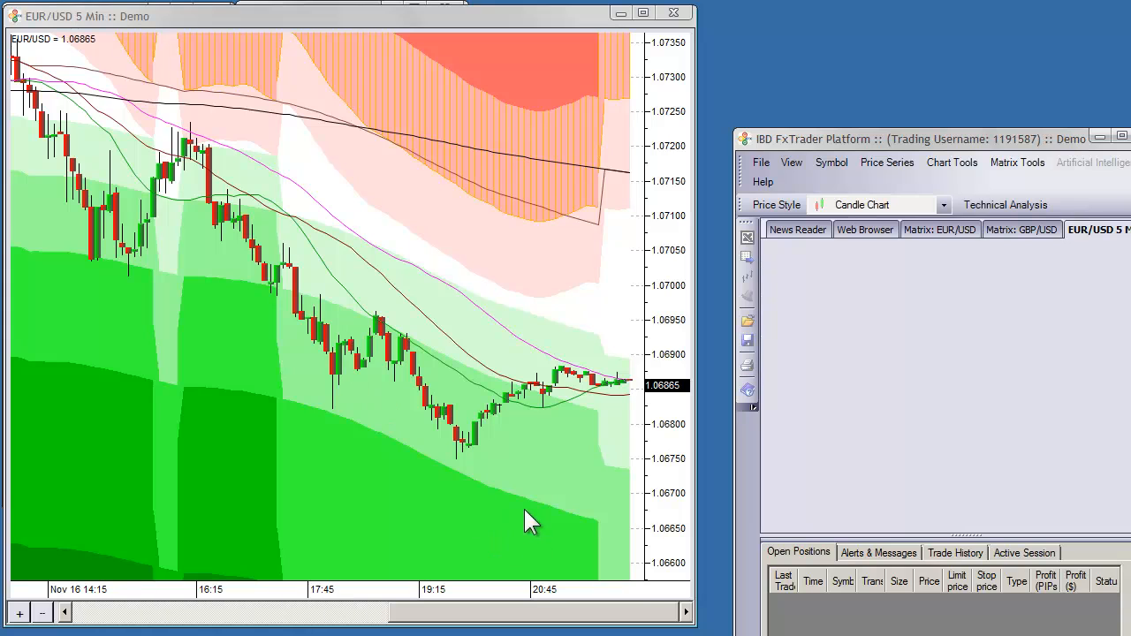
{"action": "mouse_move", "coordinate": [710, 100]}
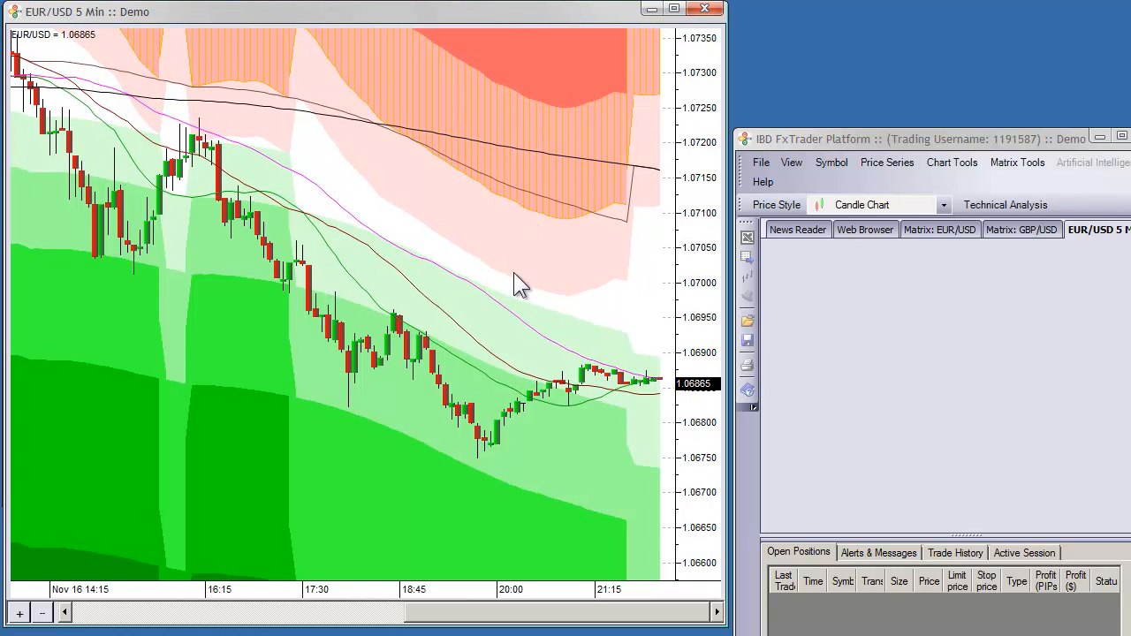
{"action": "mouse_move", "coordinate": [389, 380]}
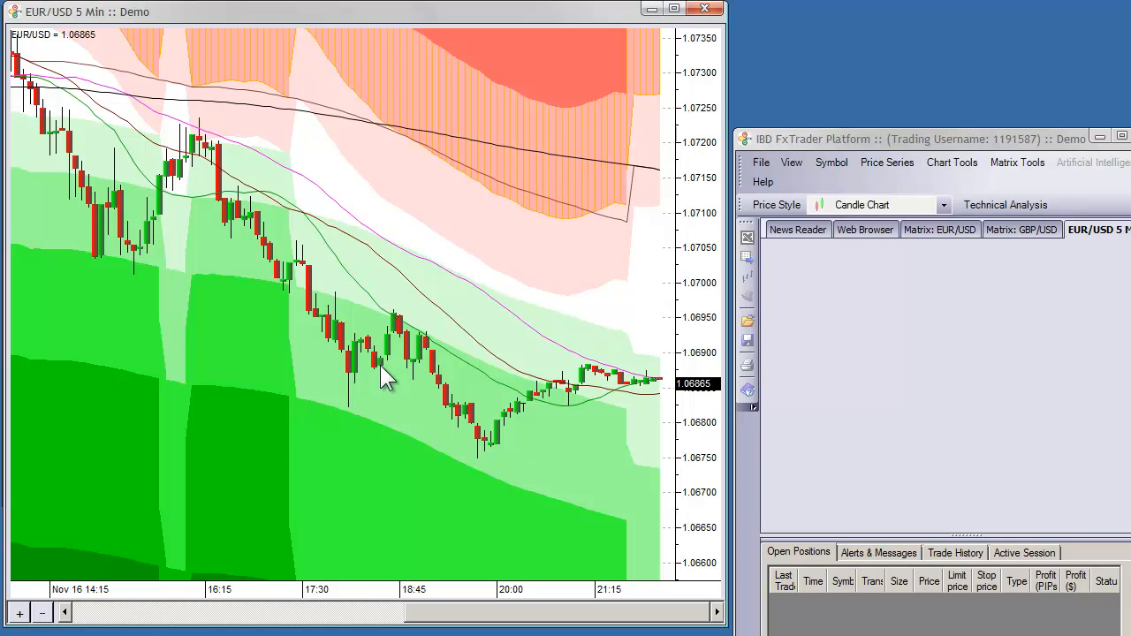
{"action": "mouse_move", "coordinate": [320, 25]}
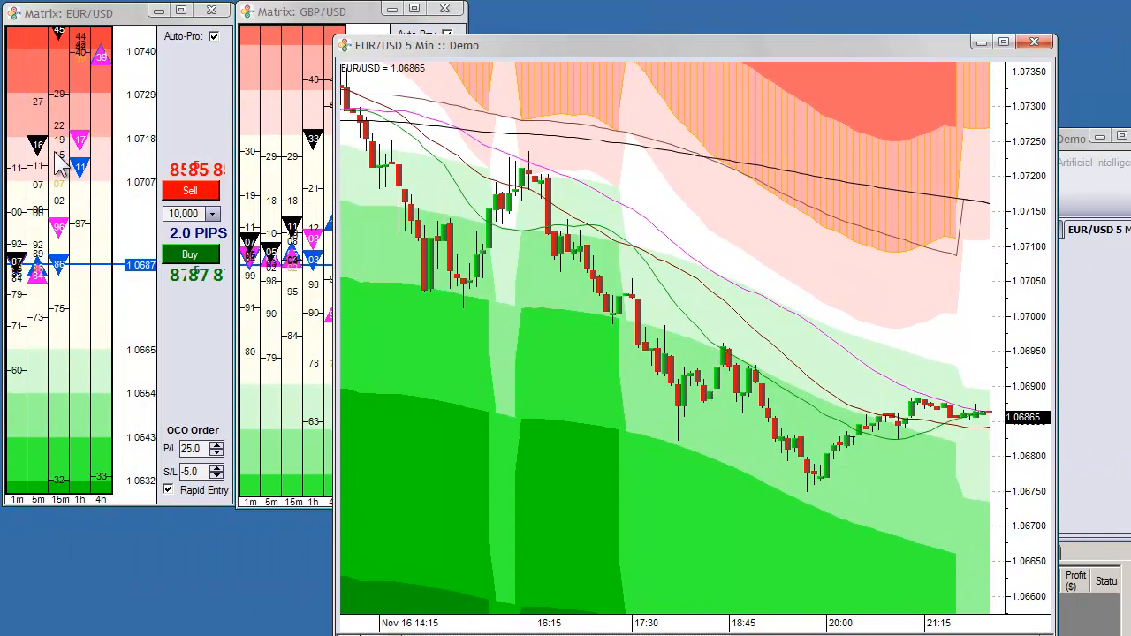
{"action": "mouse_move", "coordinate": [92, 244]}
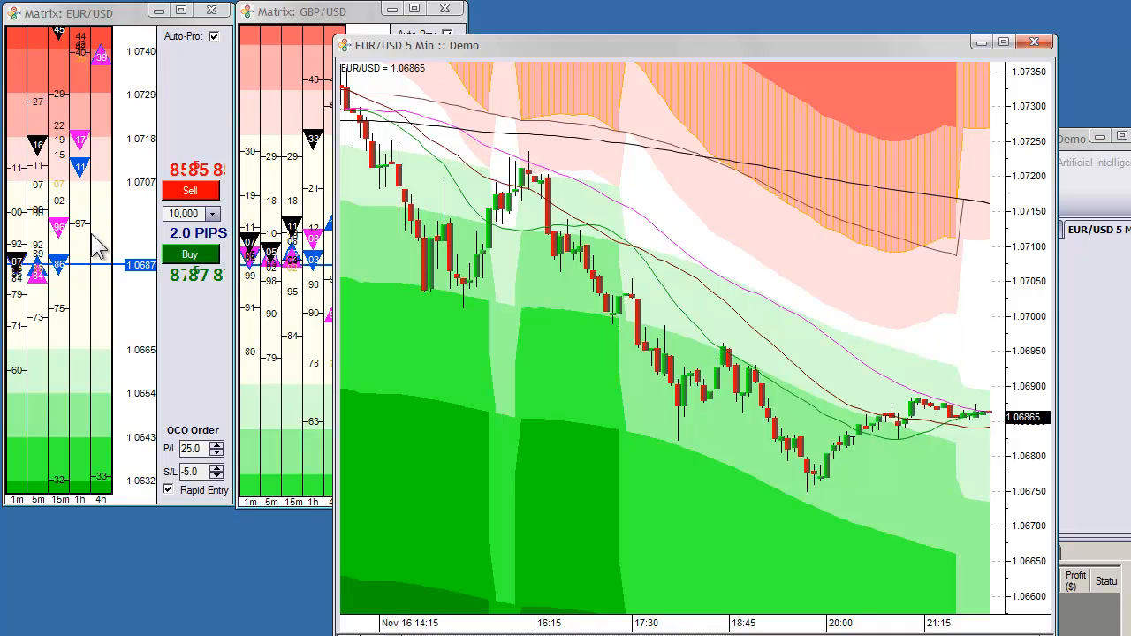
{"action": "mouse_move", "coordinate": [35, 334]}
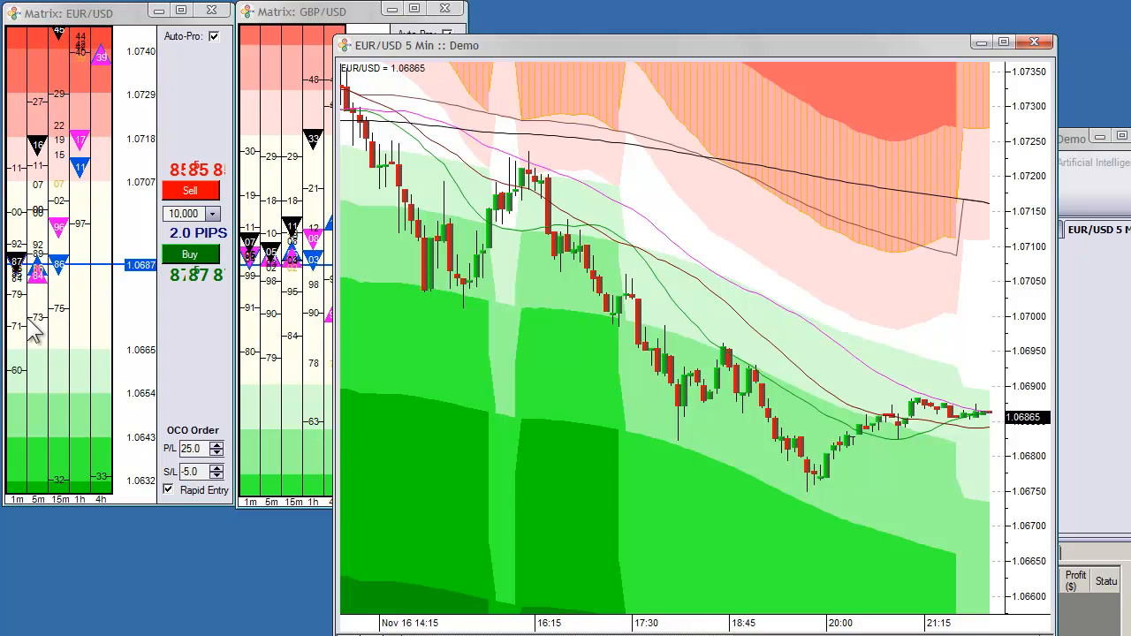